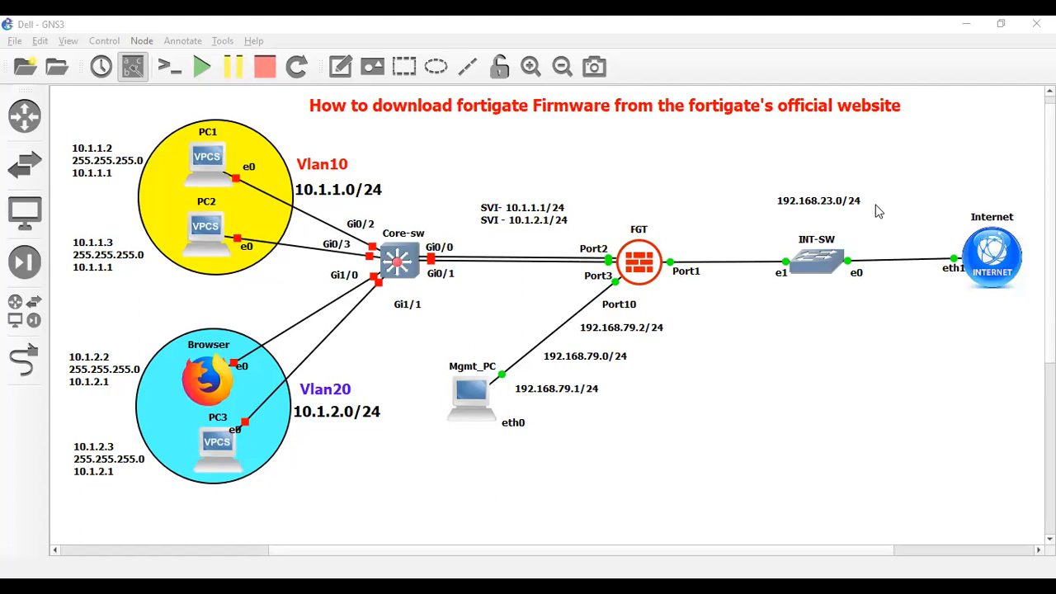
{"action": "mouse_move", "coordinate": [782, 115]}
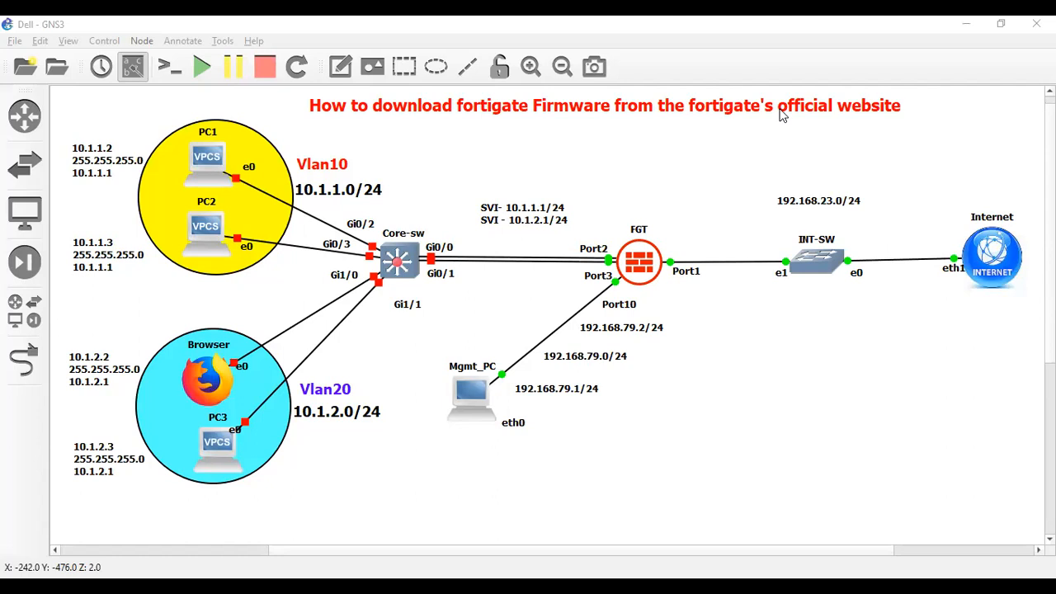
{"action": "mouse_move", "coordinate": [700, 173]}
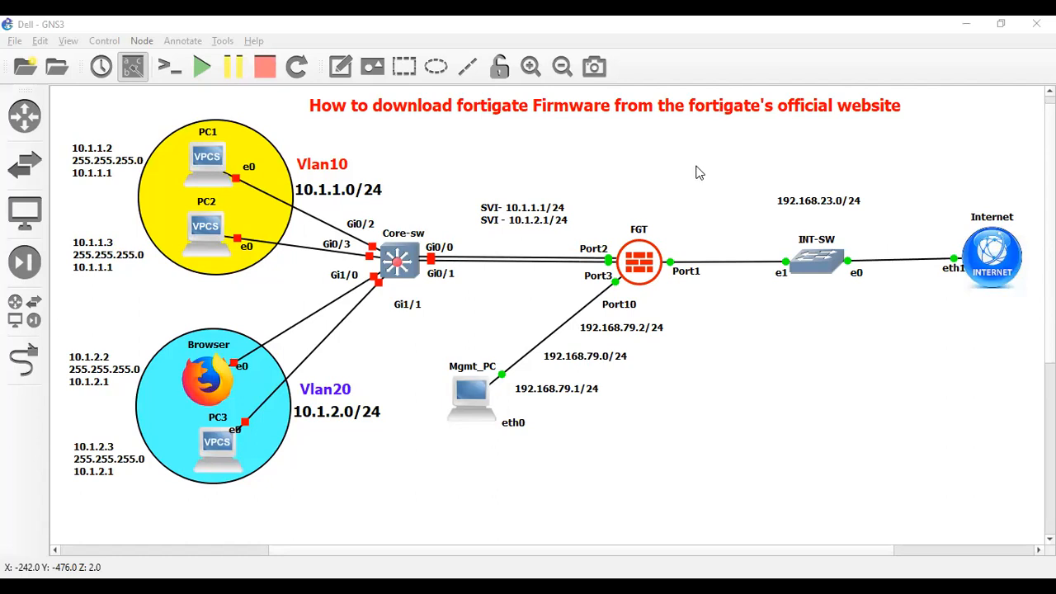
{"action": "mouse_move", "coordinate": [672, 176]}
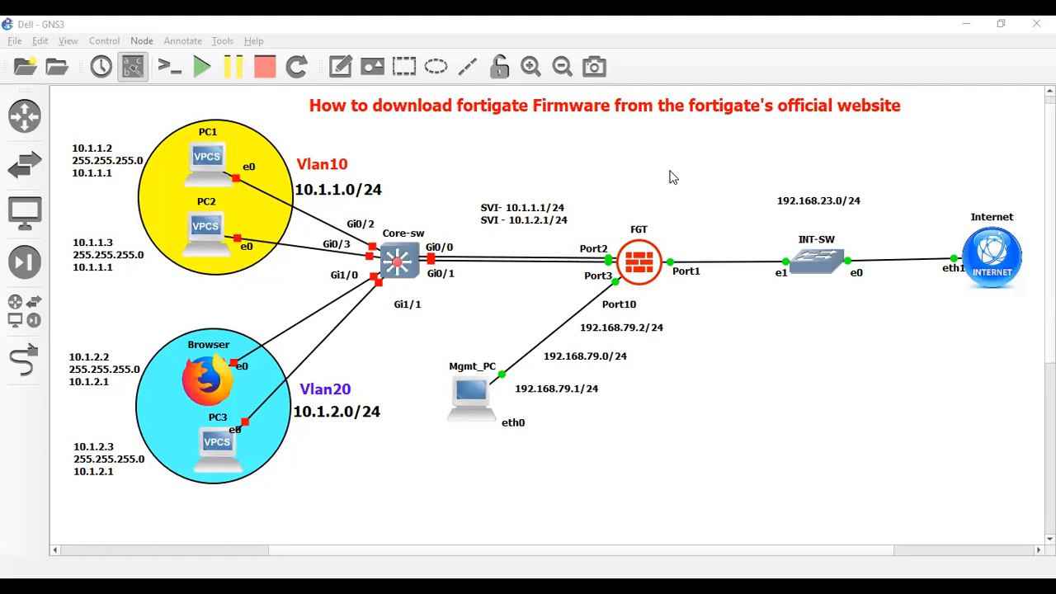
{"action": "mouse_move", "coordinate": [647, 105]}
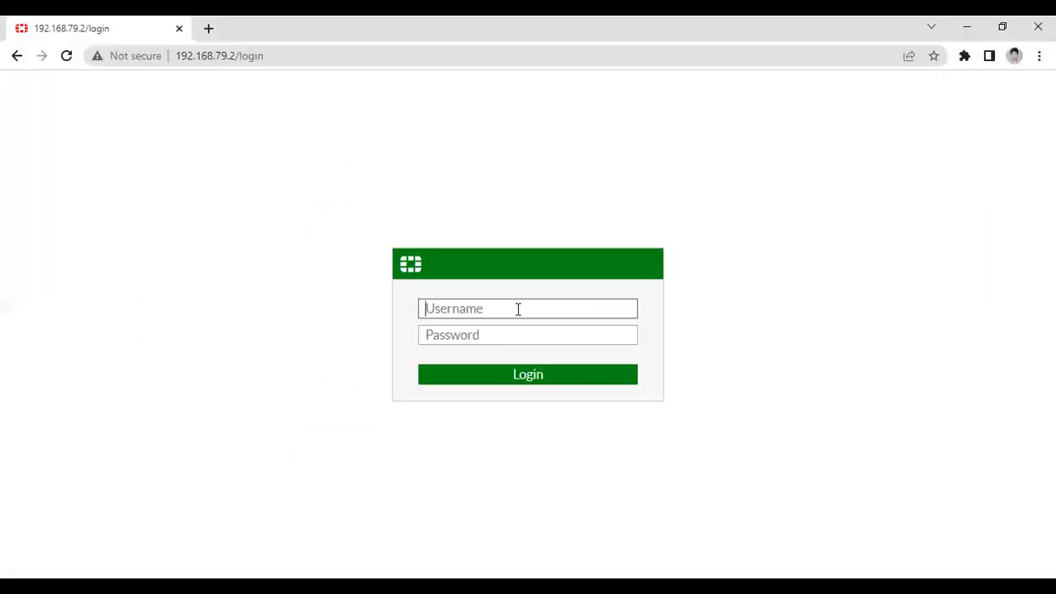
- Log in as admin, postpone the file system check, and view the v6.2.2 build1010 dashboard
{"action": "type", "text": "admin"}
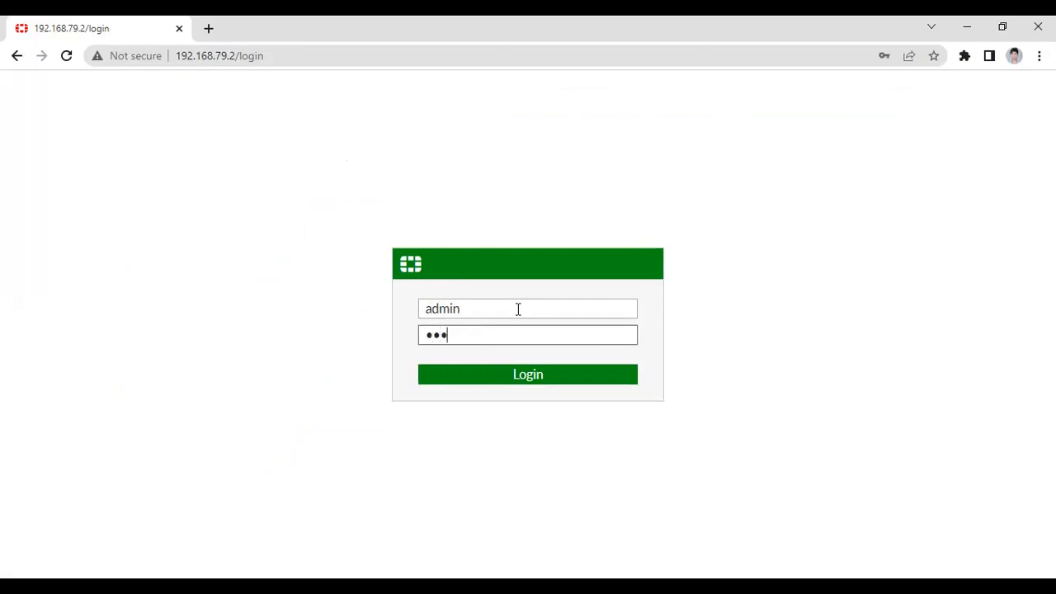
{"action": "left_click", "coordinate": [527, 373]}
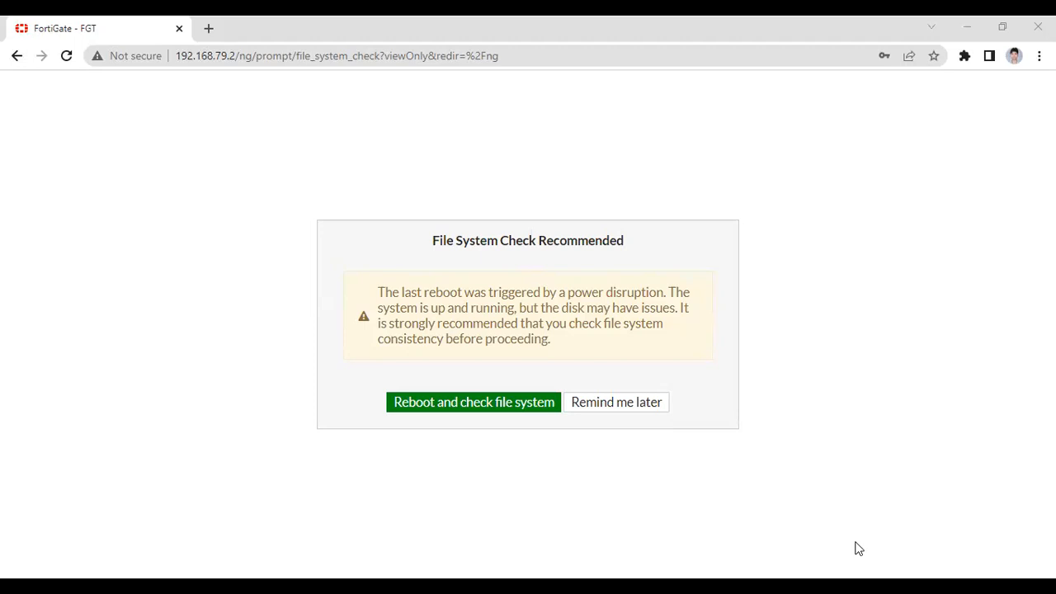
{"action": "left_click", "coordinate": [615, 402]}
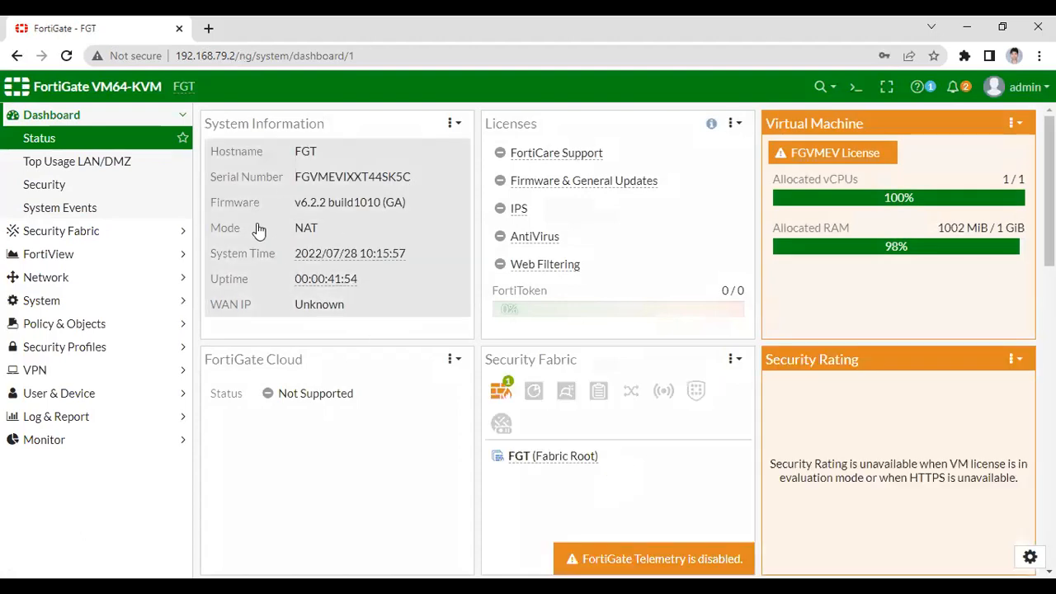
{"action": "mouse_move", "coordinate": [301, 215]}
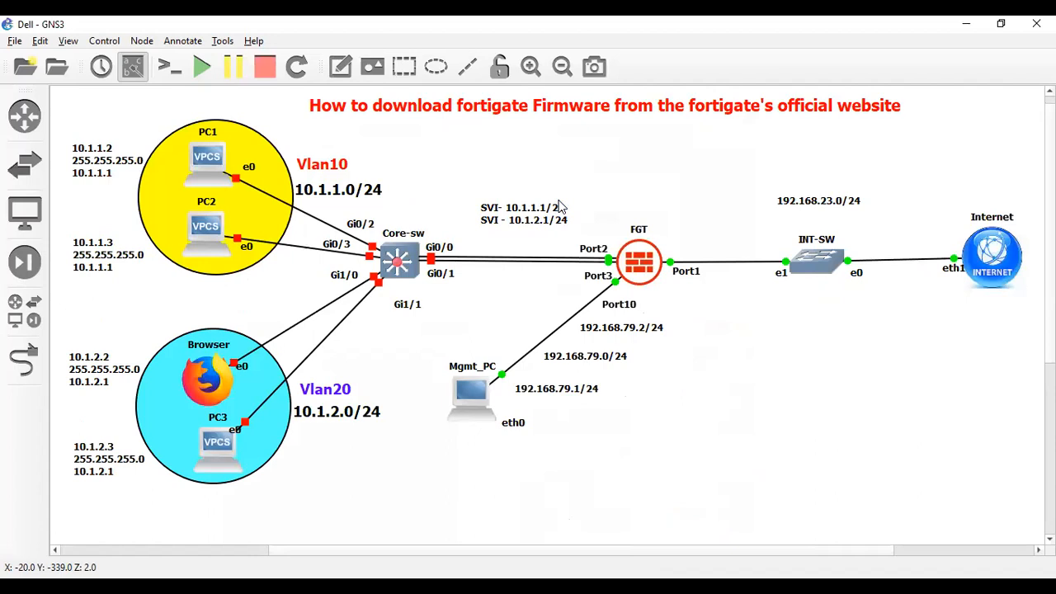
{"action": "mouse_move", "coordinate": [737, 95]}
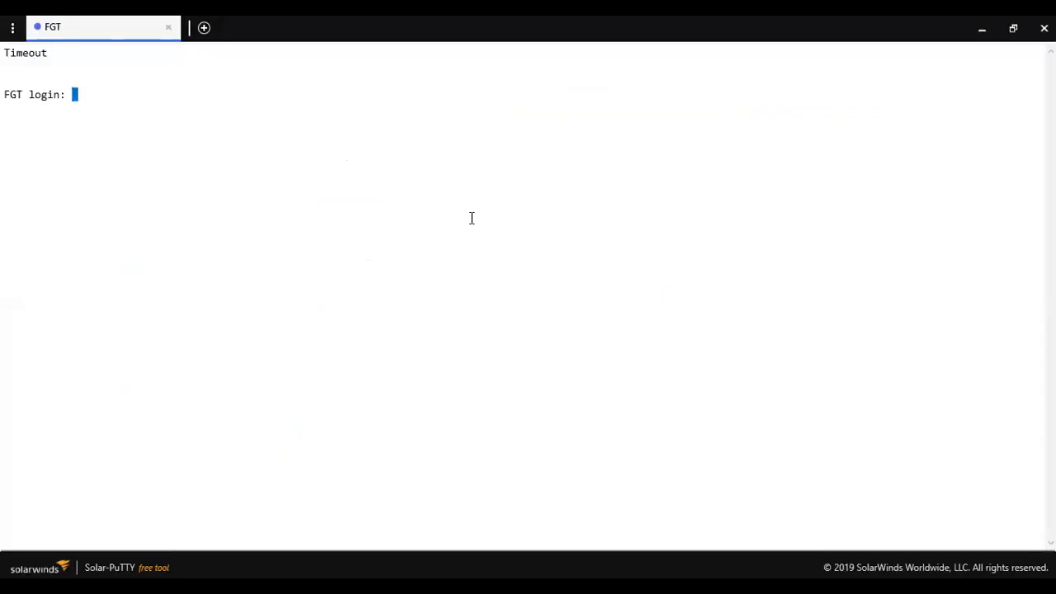
- Log in to the FortiGate console as admin in Solar-PuTTY and run get
{"action": "type", "text": "admin"}
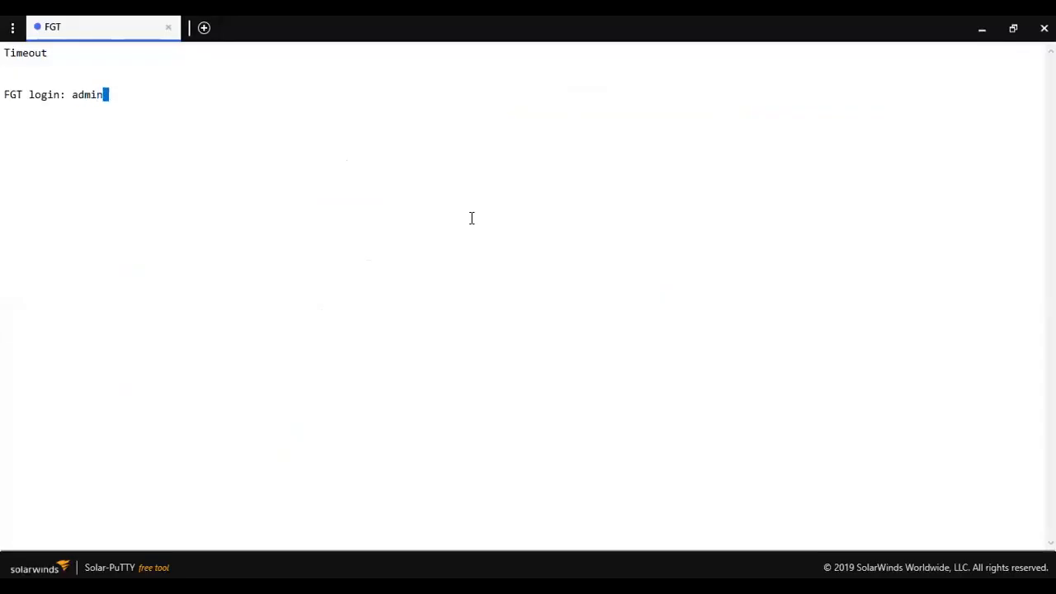
{"action": "key", "text": "Return"}
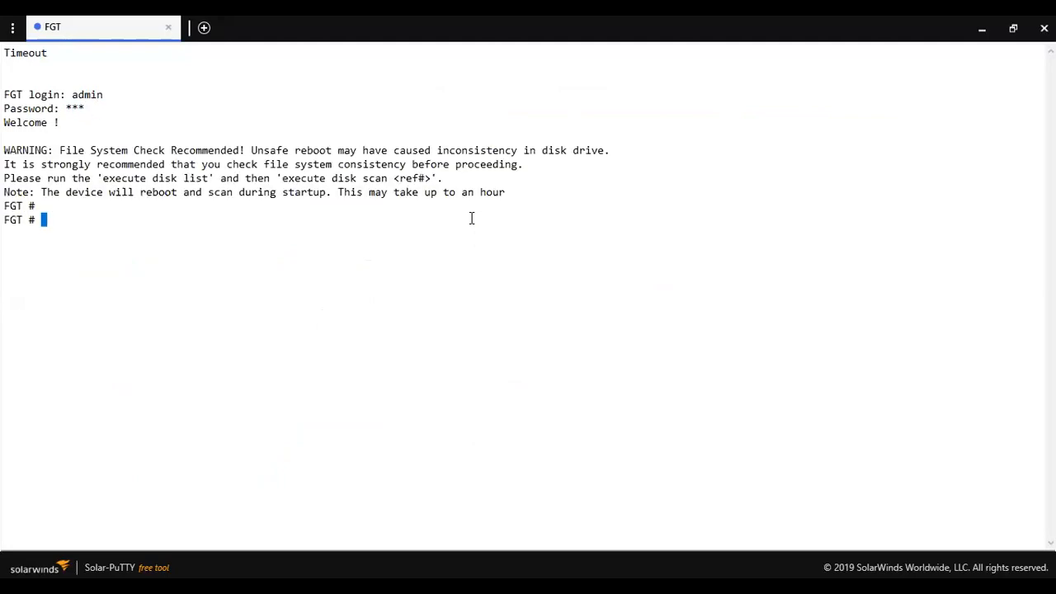
{"action": "key", "text": "Return"}
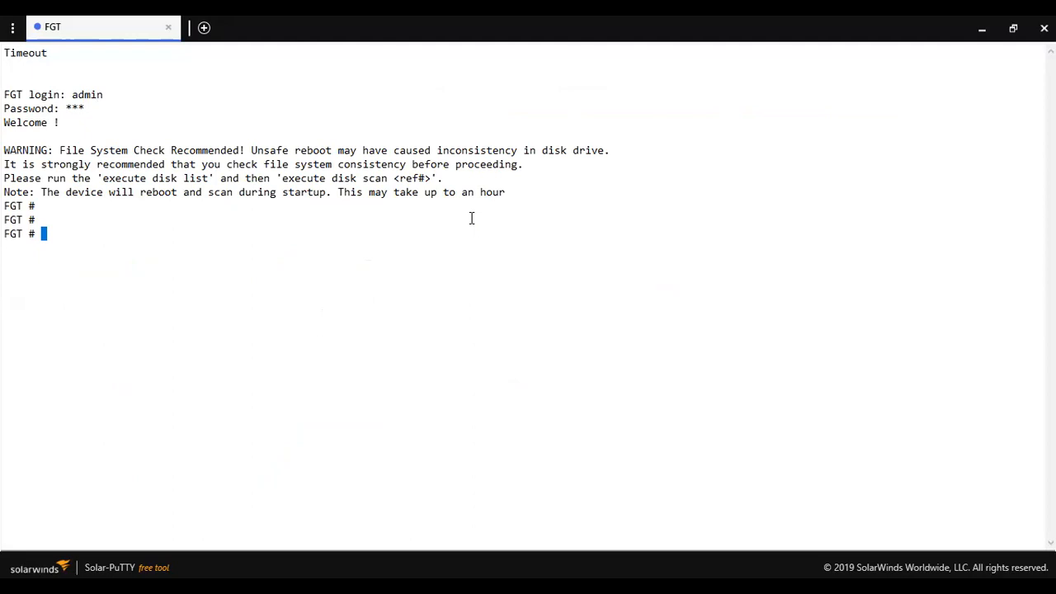
{"action": "type", "text": "get"}
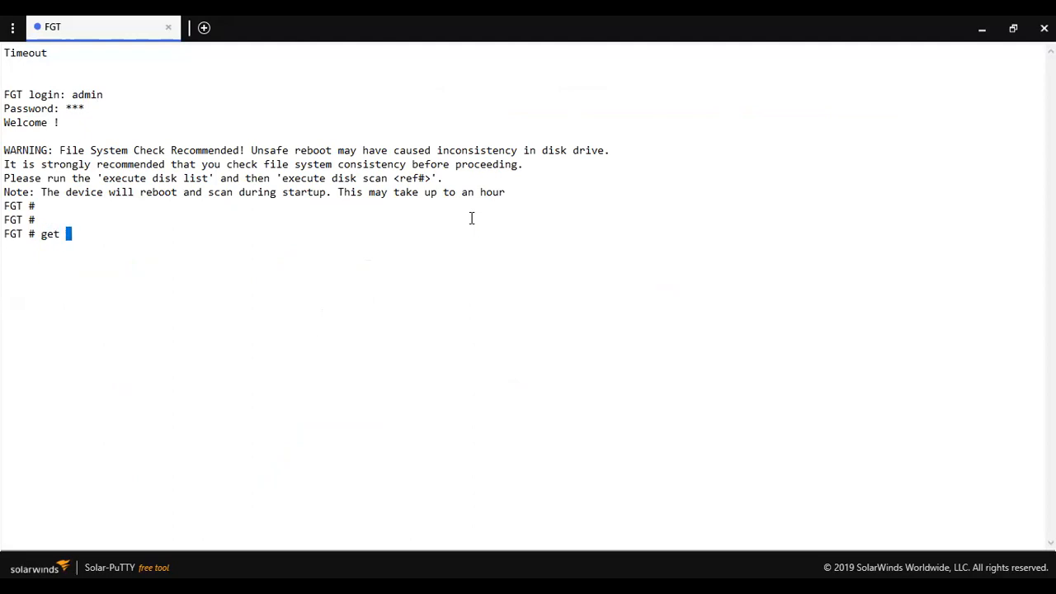
{"action": "key", "text": "Return"}
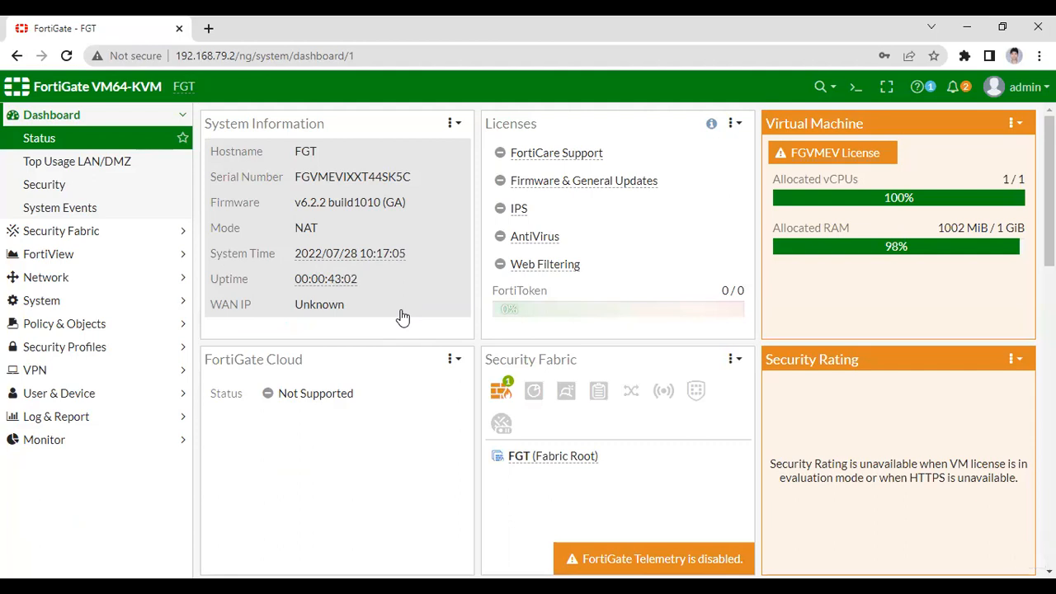
{"action": "mouse_move", "coordinate": [272, 215]}
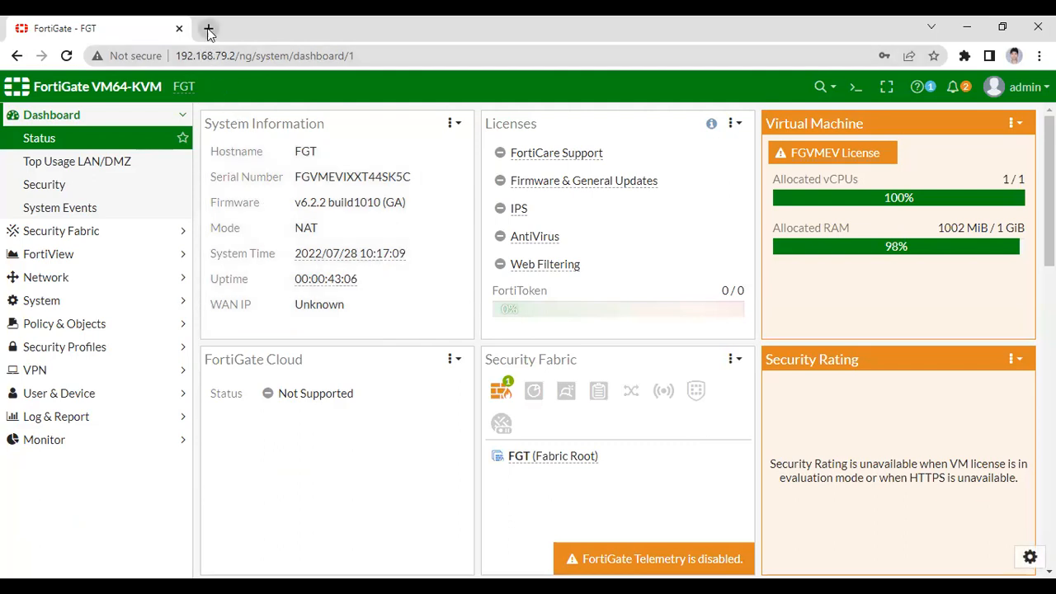
{"action": "mouse_move", "coordinate": [209, 28]}
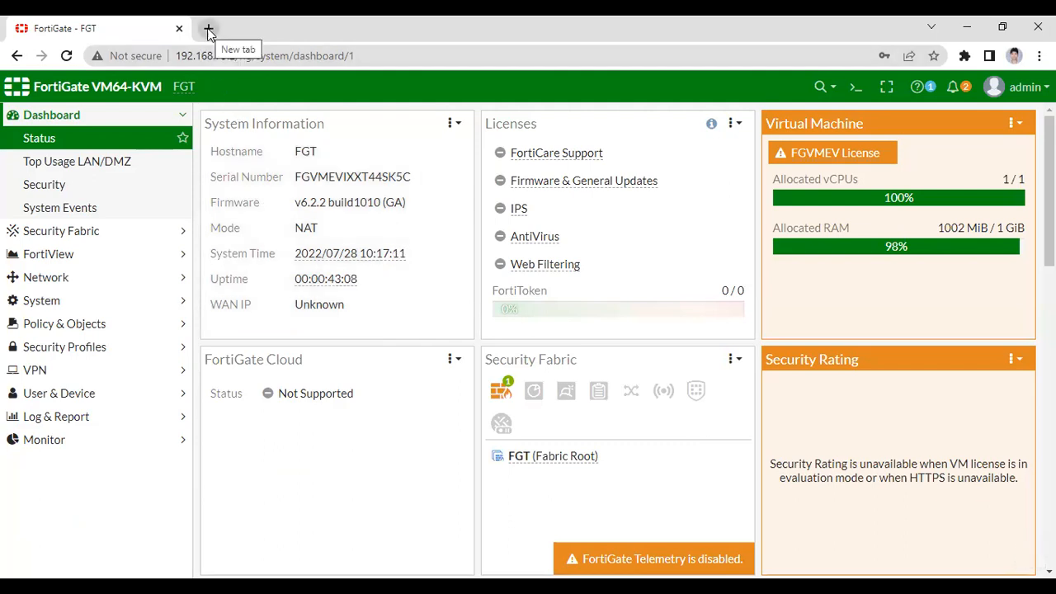
- Search 'docs.fortigate' in a new tab and open the Fortinet Documentation Library result
{"action": "left_click", "coordinate": [209, 28]}
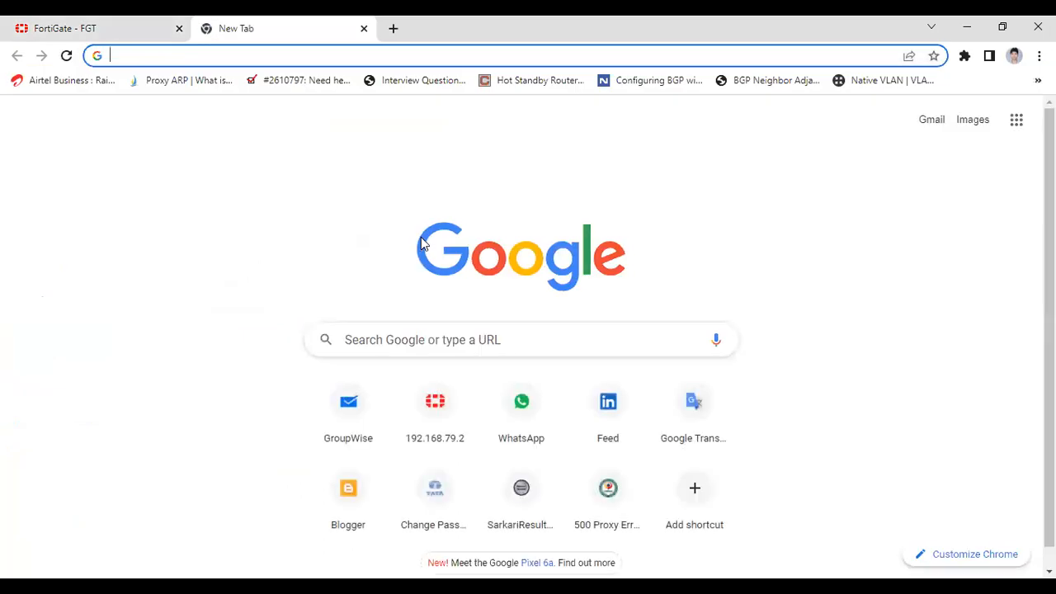
{"action": "type", "text": "docs.fortigate"}
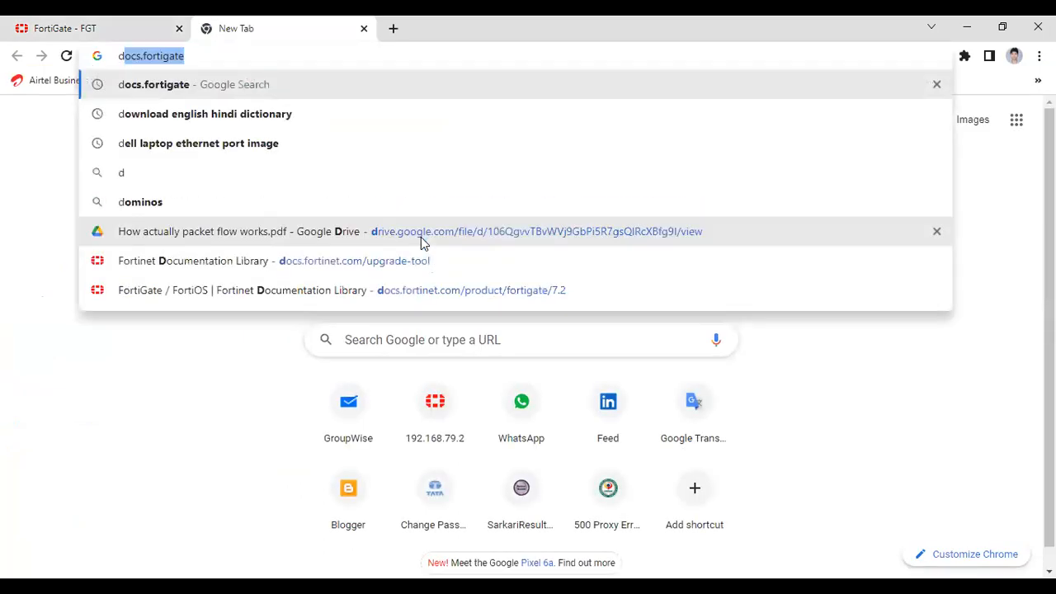
{"action": "key", "text": "Return"}
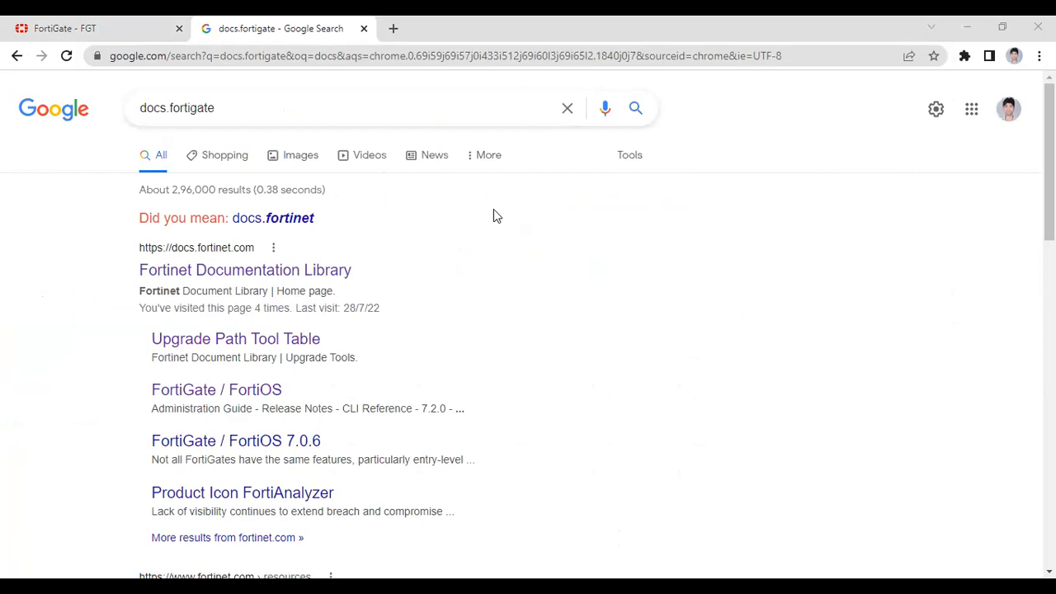
{"action": "left_click", "coordinate": [245, 270]}
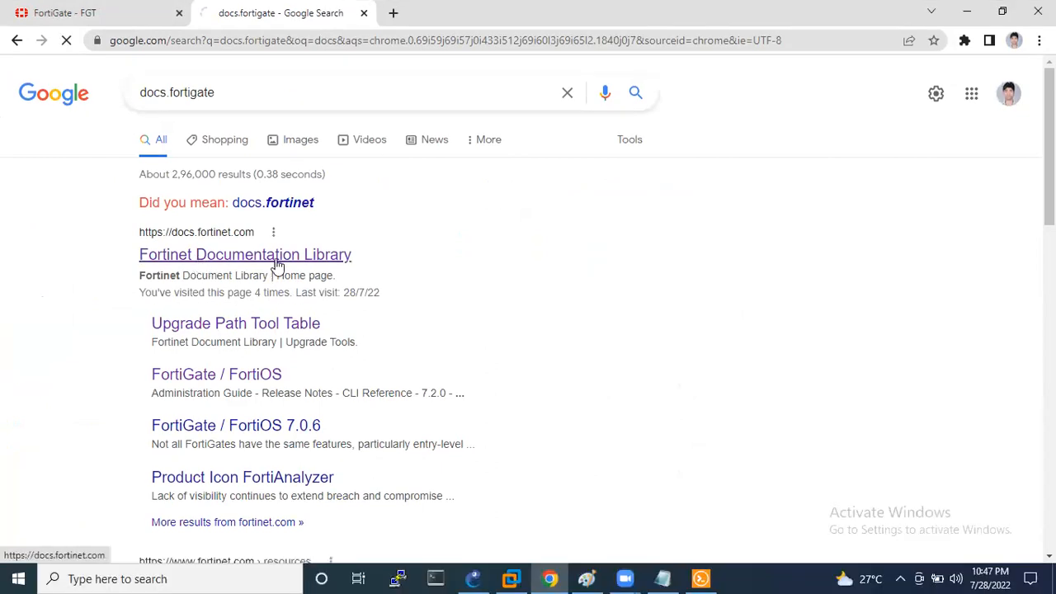
- Open the FortiGate product tile under Product Quick Links to reach the FortiOS documentation
{"action": "left_click", "coordinate": [245, 254]}
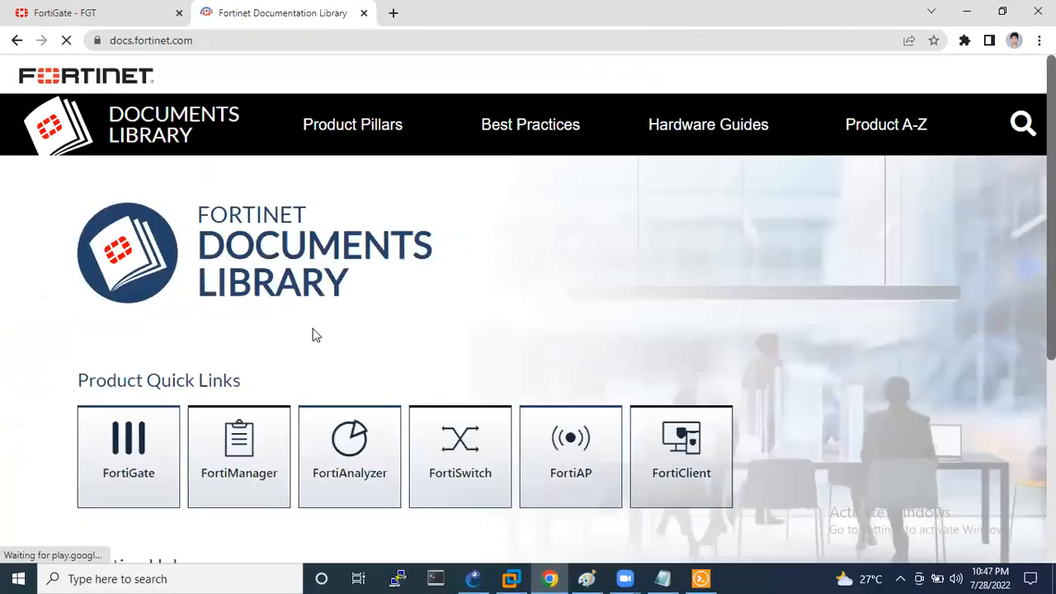
{"action": "scroll", "scroll_direction": "down", "scroll_amount": 3}
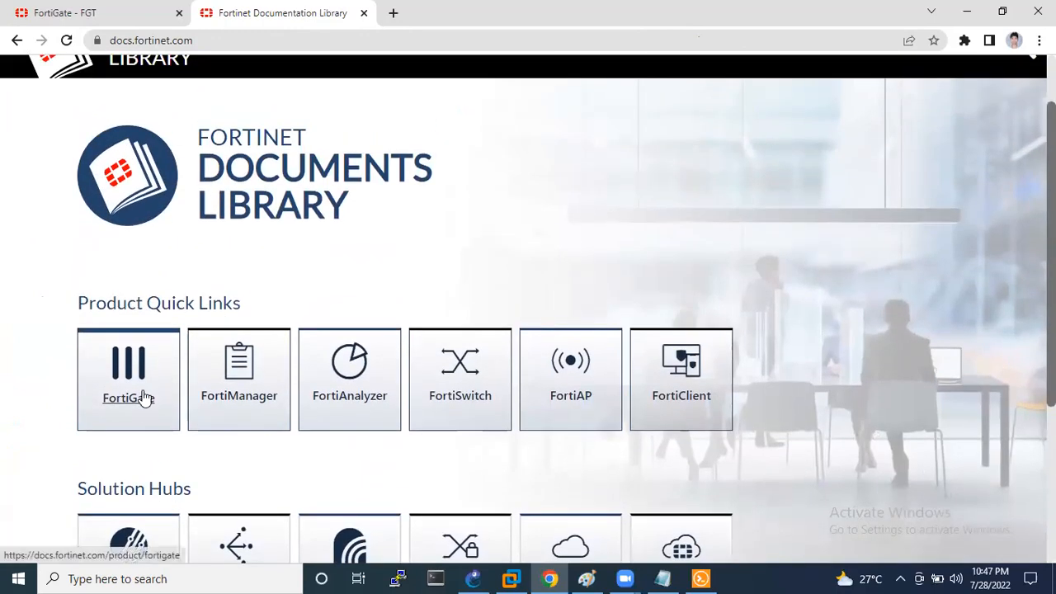
{"action": "left_click", "coordinate": [128, 379]}
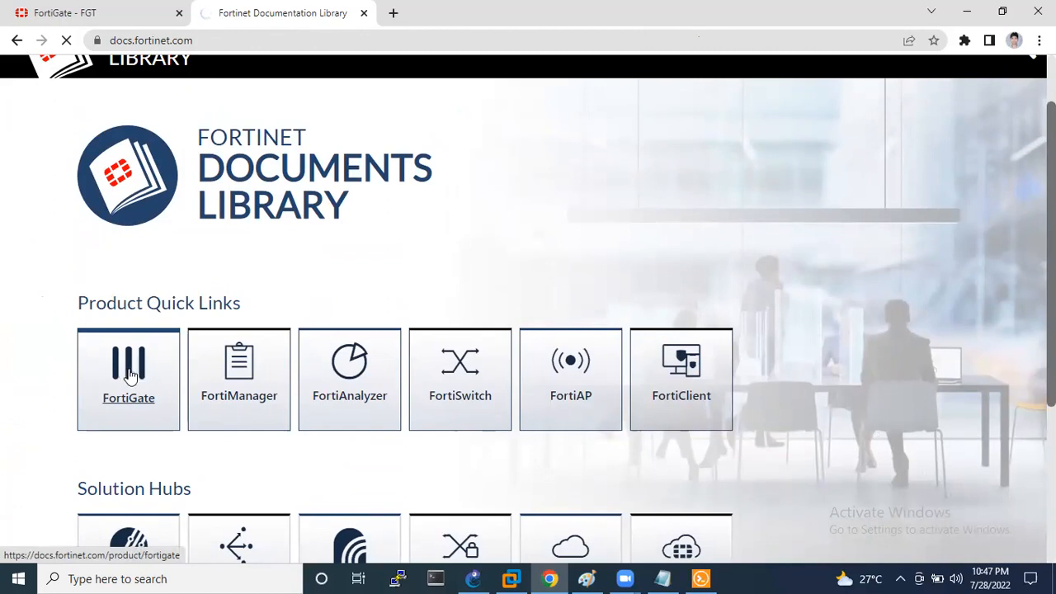
{"action": "mouse_move", "coordinate": [129, 383]}
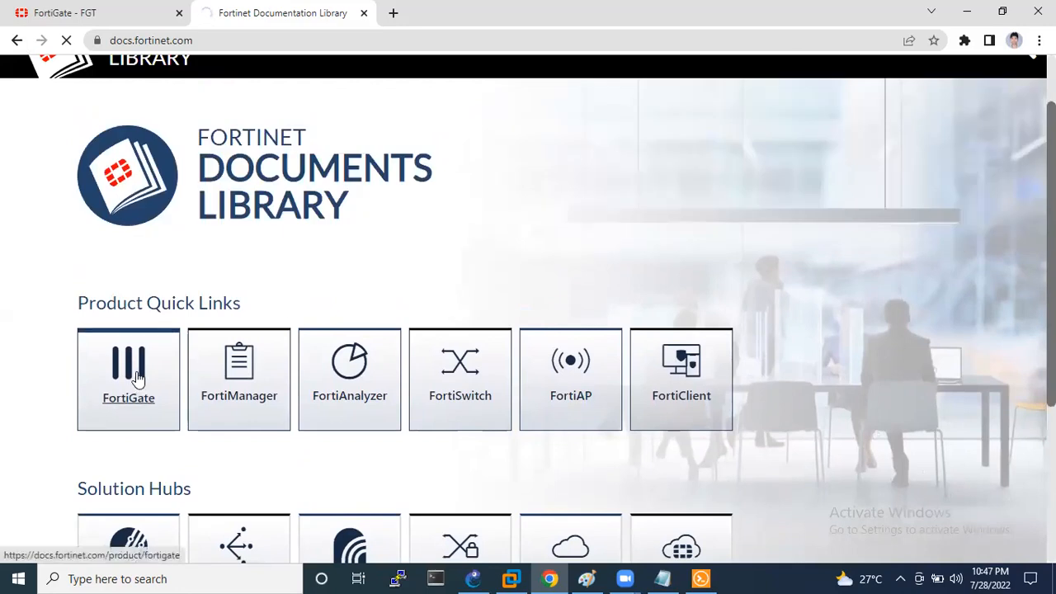
{"action": "mouse_move", "coordinate": [197, 384]}
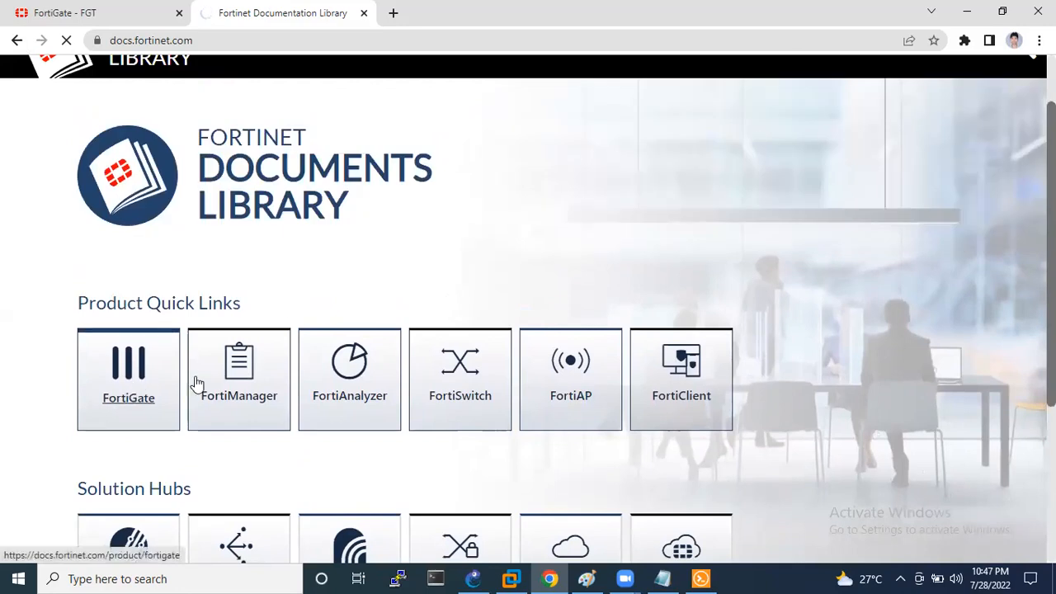
{"action": "left_click", "coordinate": [128, 379]}
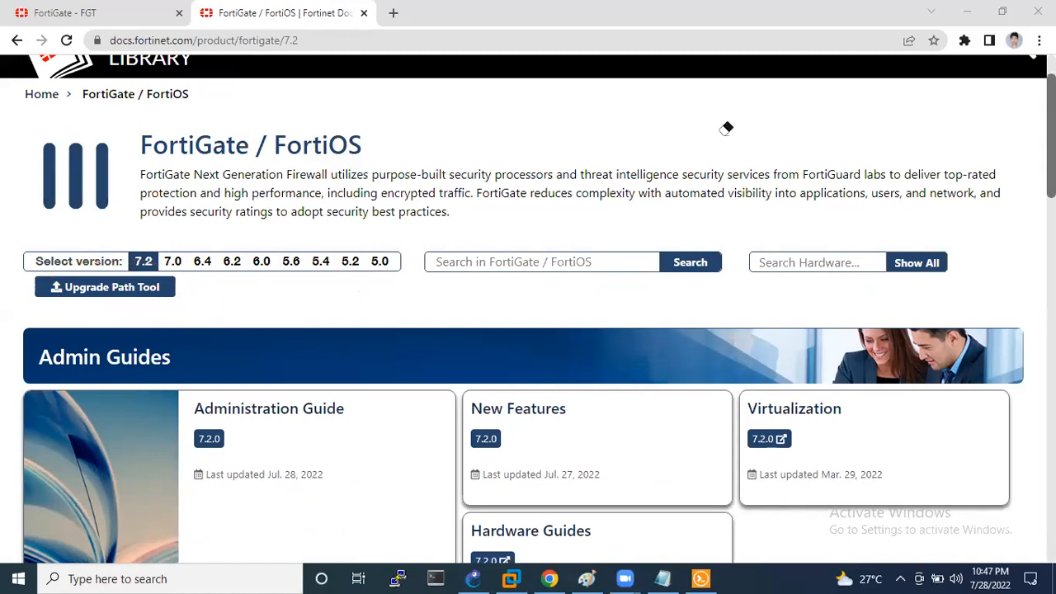
- Open the Upgrade Path Tool and choose FortiGate-100D as the current product
{"action": "left_click", "coordinate": [104, 287]}
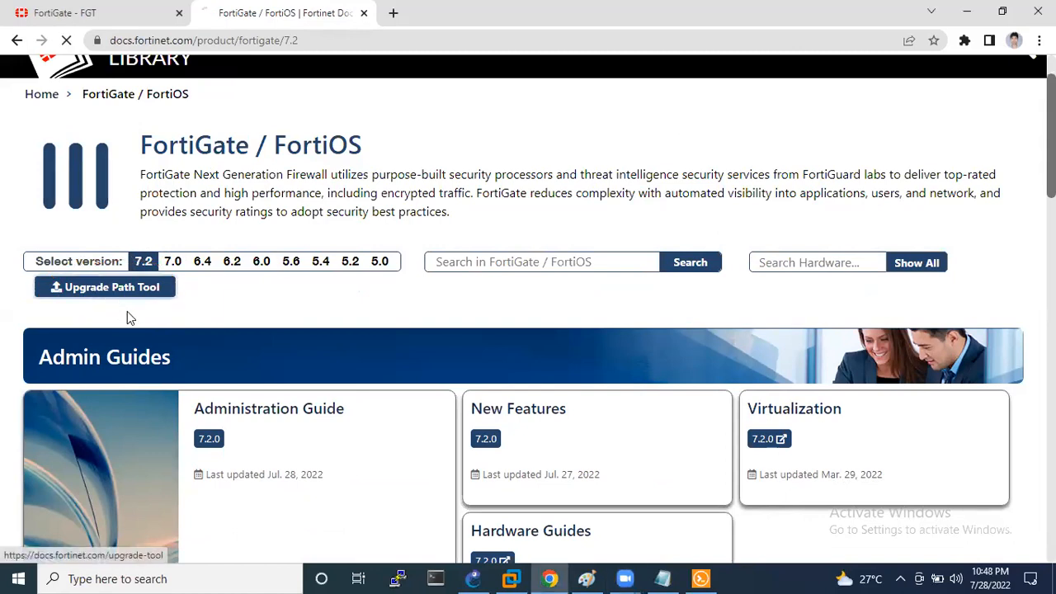
{"action": "left_click", "coordinate": [104, 286]}
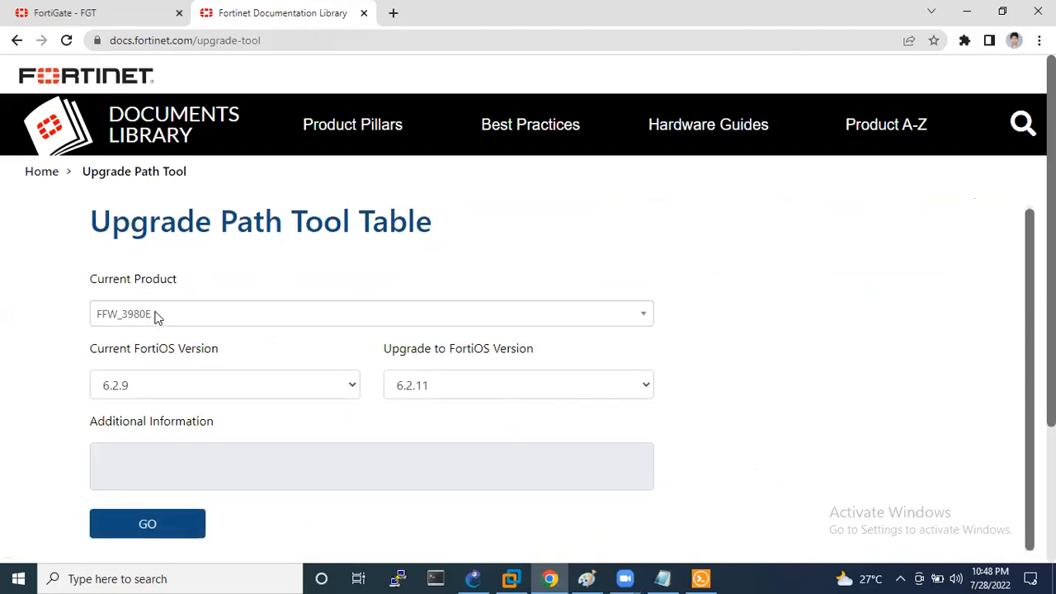
{"action": "mouse_move", "coordinate": [180, 322]}
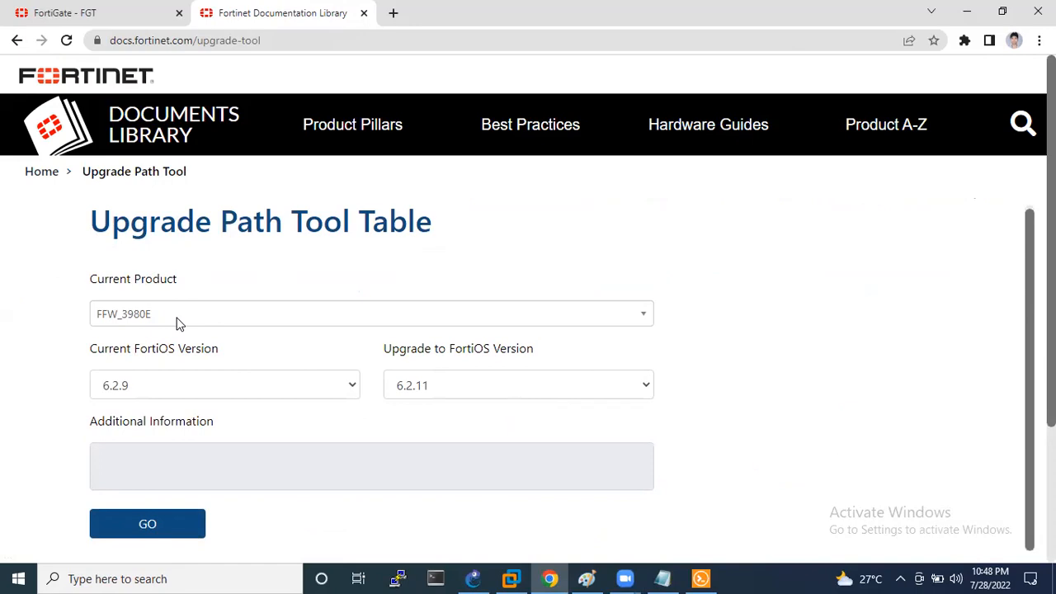
{"action": "left_click", "coordinate": [372, 314]}
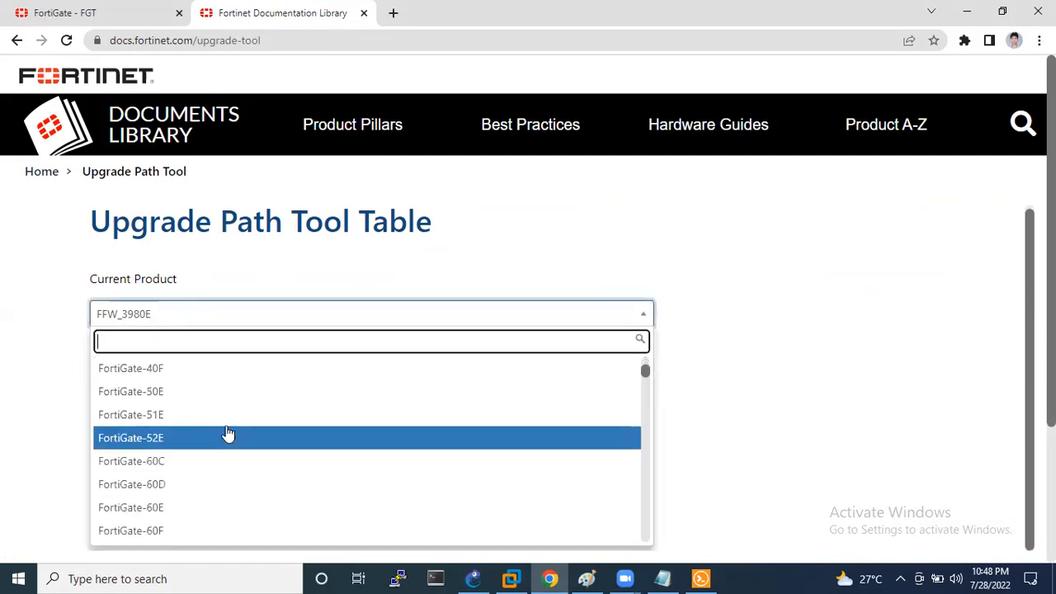
{"action": "scroll", "scroll_direction": "down", "scroll_amount": 3}
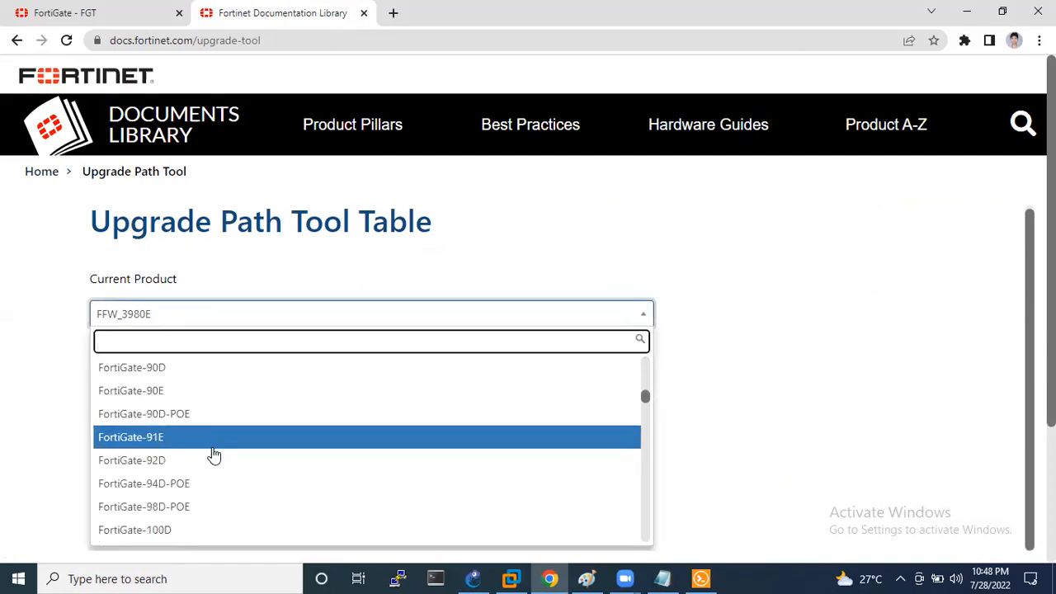
{"action": "scroll", "scroll_direction": "down", "scroll_amount": 3}
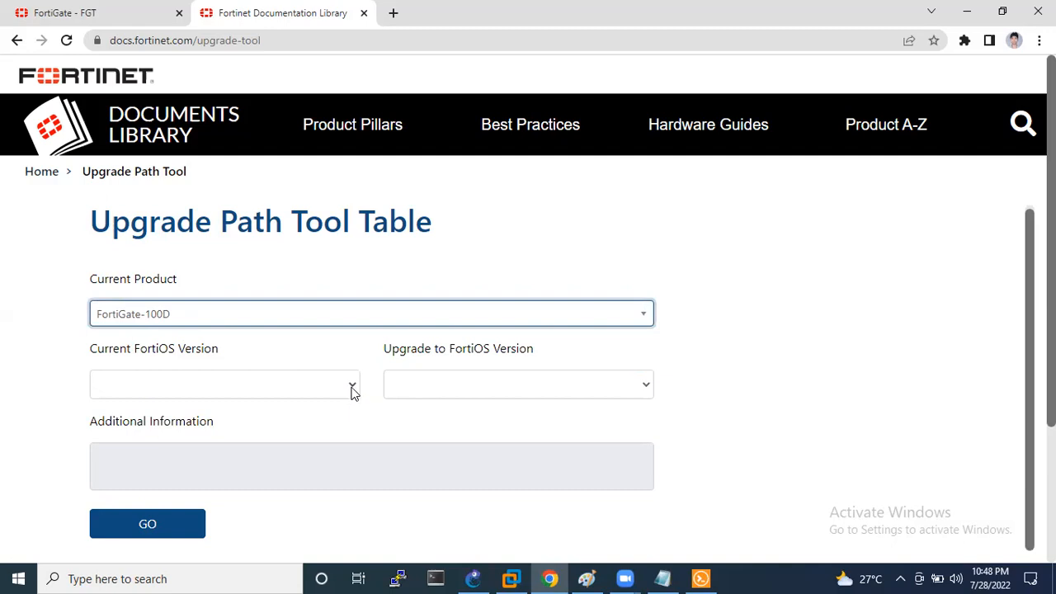
{"action": "left_click", "coordinate": [885, 124]}
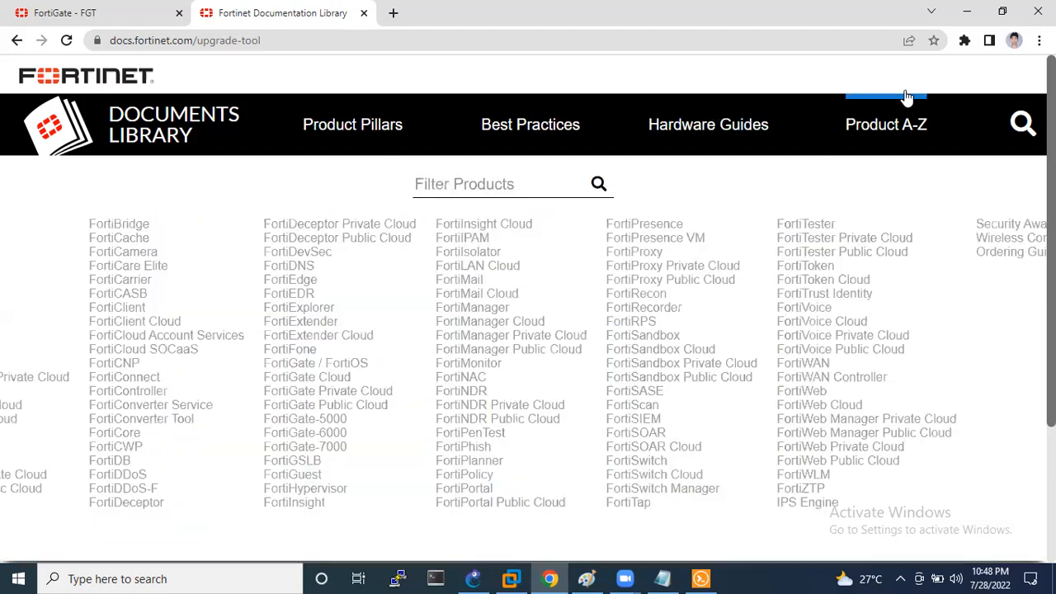
{"action": "mouse_move", "coordinate": [853, 322]}
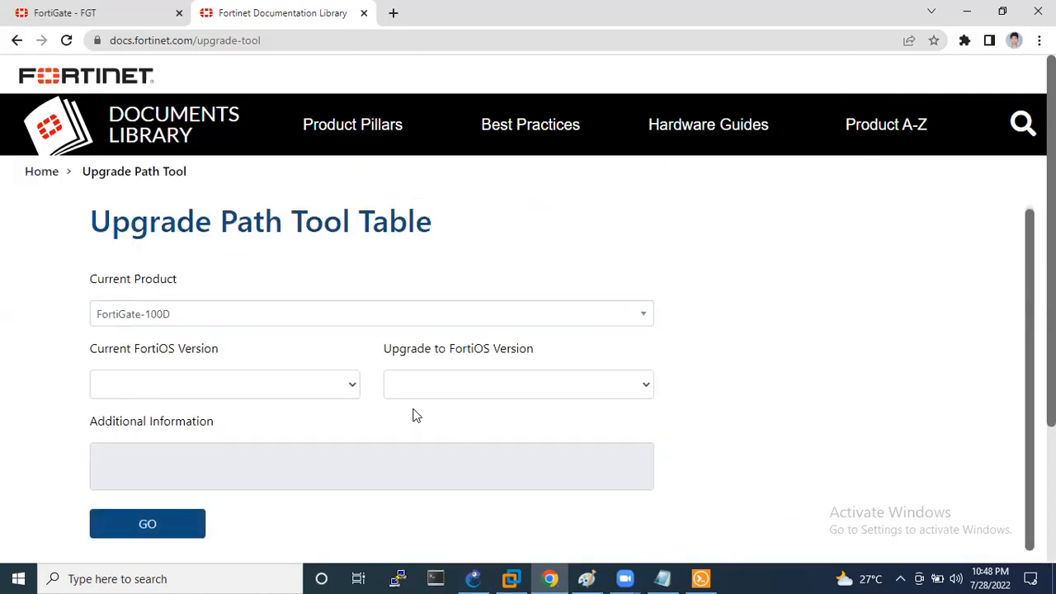
- Choose FortiOS 6.2.8 as the current version, keeping 6.2.9 as the upgrade target
{"action": "left_click", "coordinate": [147, 523]}
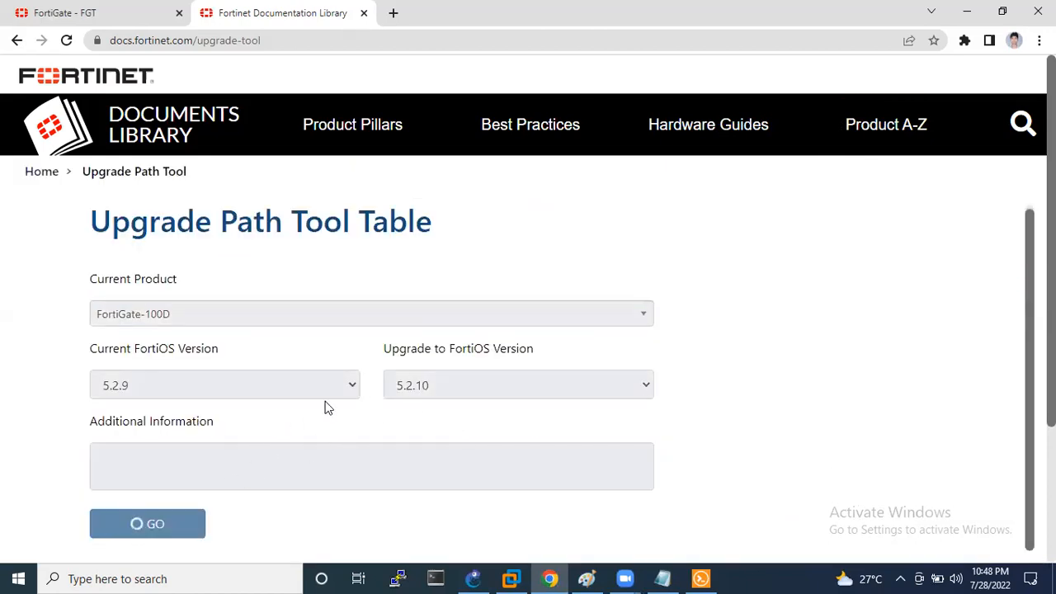
{"action": "scroll", "scroll_direction": "down", "scroll_amount": 3}
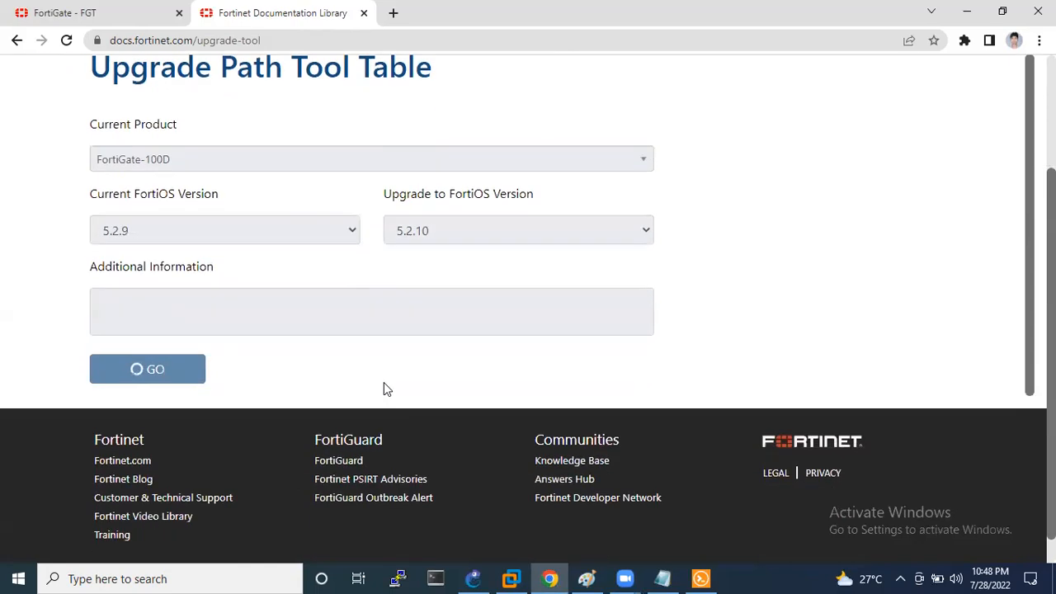
{"action": "scroll", "scroll_direction": "up", "scroll_amount": 3}
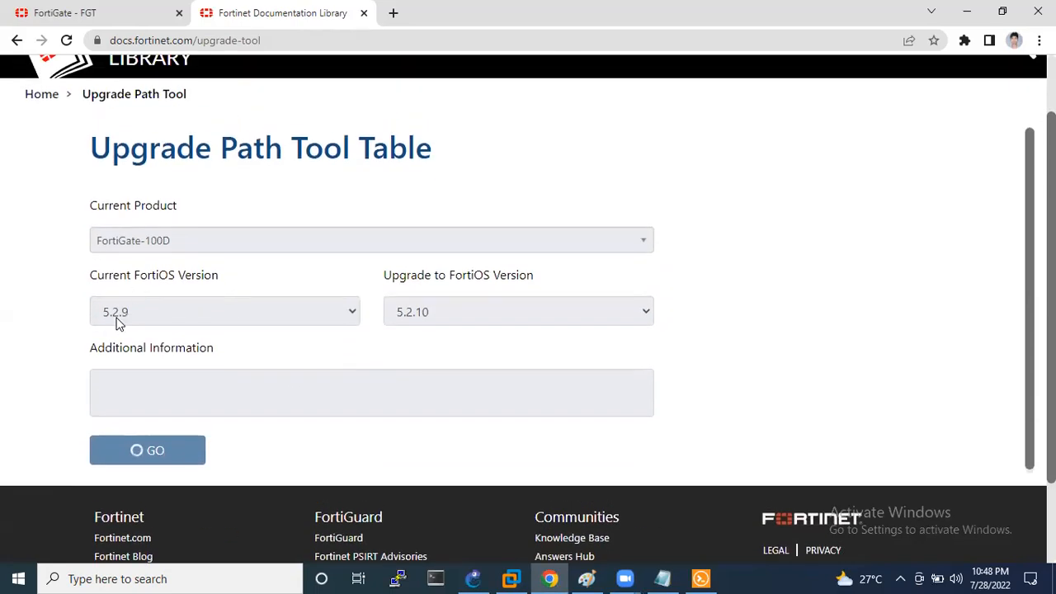
{"action": "mouse_move", "coordinate": [352, 319]}
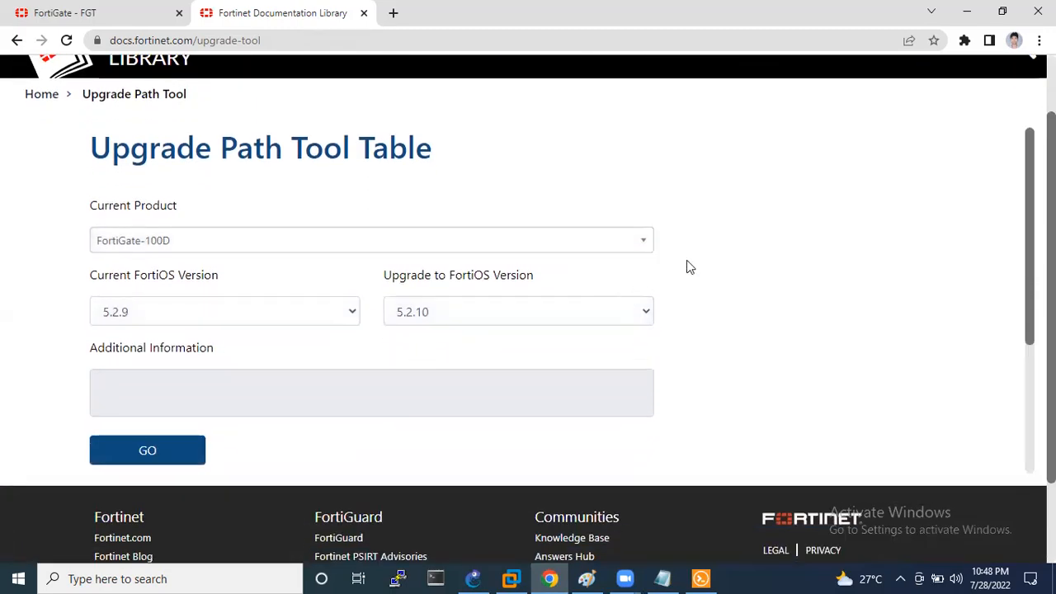
{"action": "left_click", "coordinate": [225, 311]}
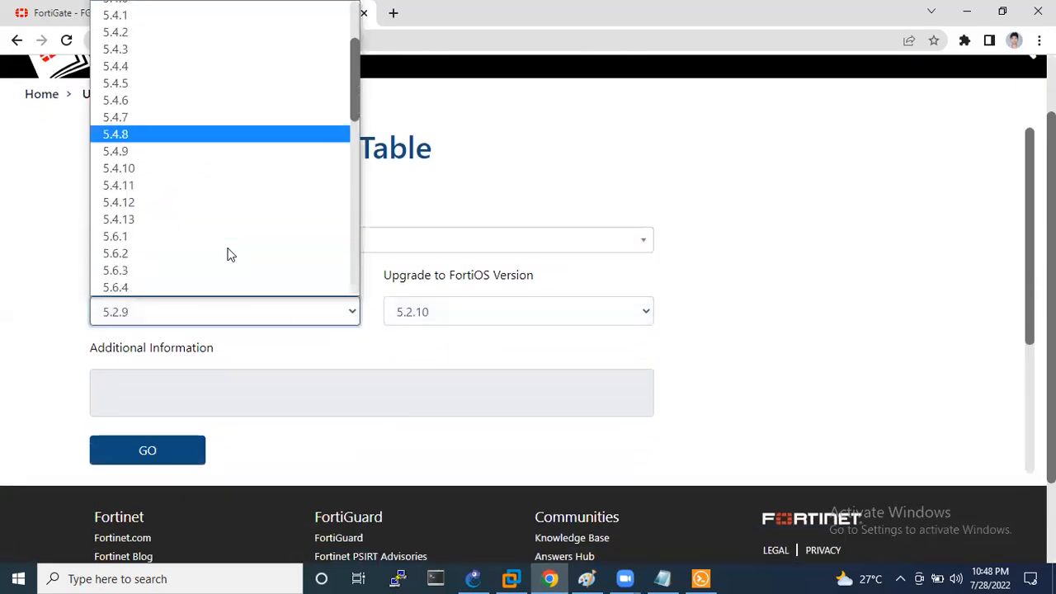
{"action": "scroll", "scroll_direction": "down", "scroll_amount": 3}
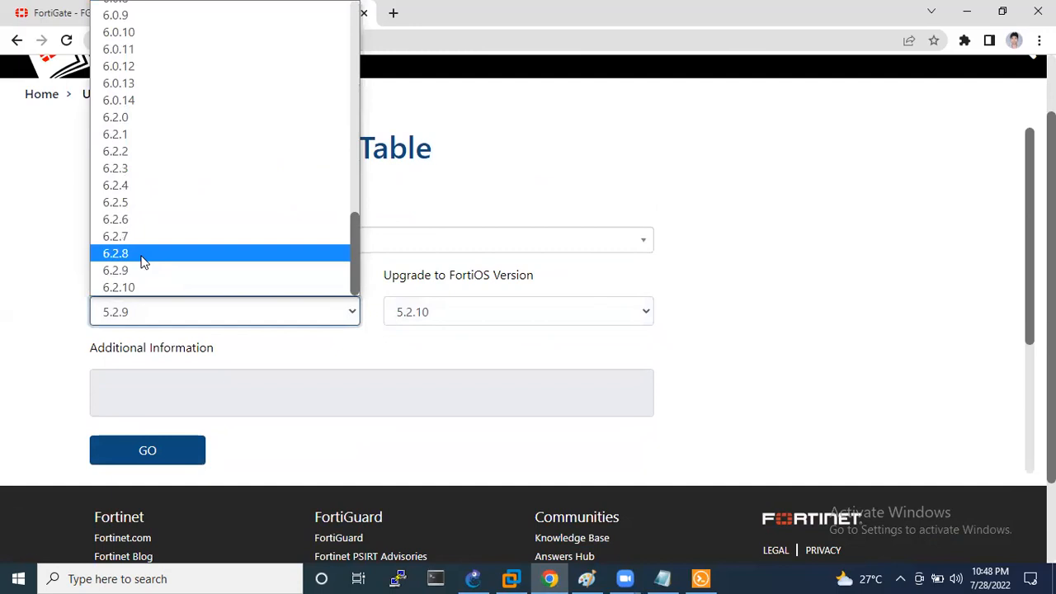
{"action": "left_click", "coordinate": [116, 253]}
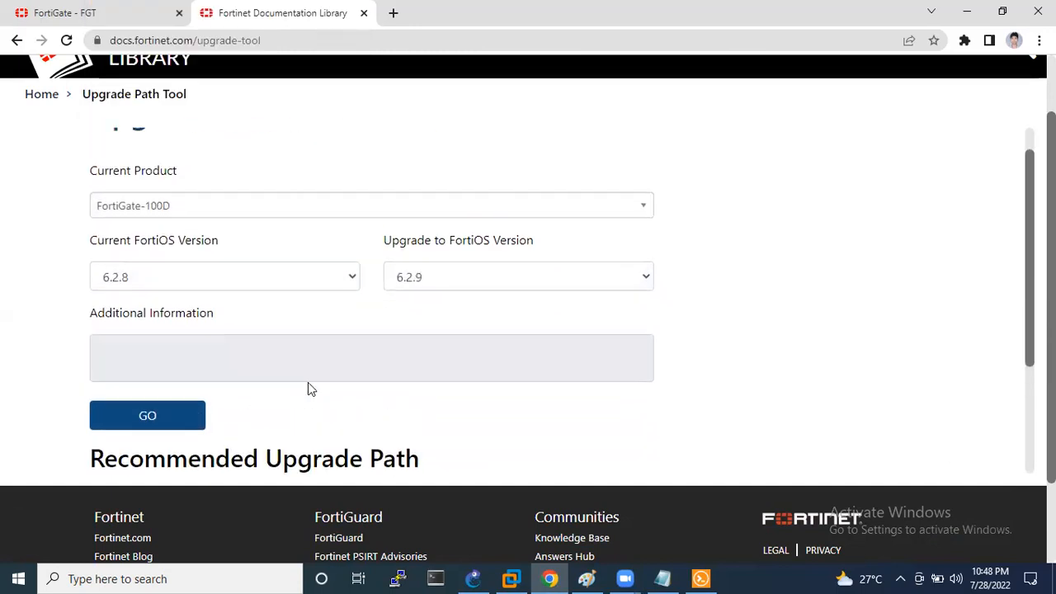
{"action": "scroll", "scroll_direction": "up", "scroll_amount": 3}
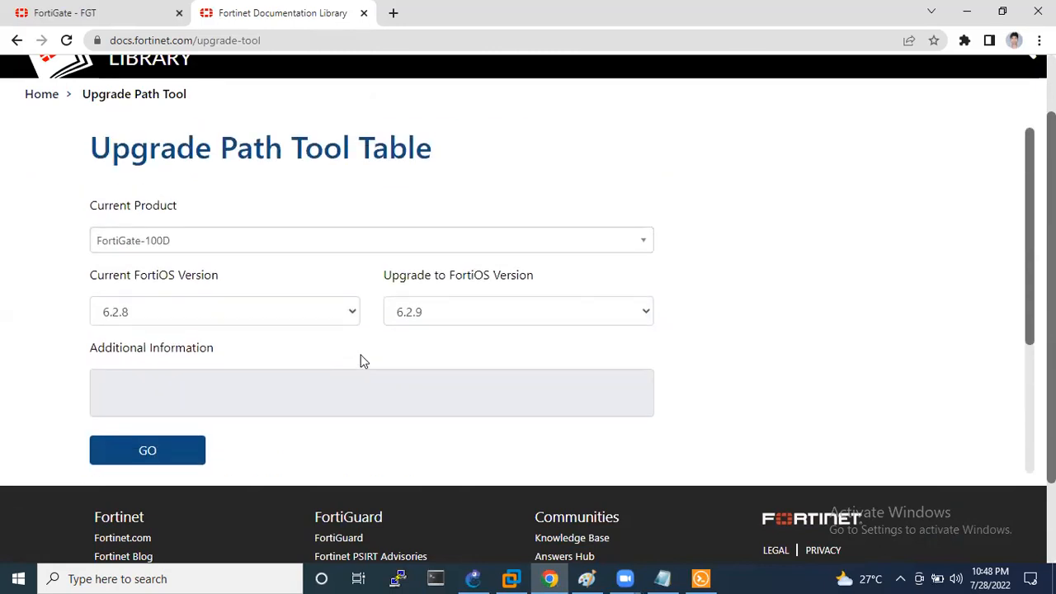
{"action": "mouse_move", "coordinate": [412, 322]}
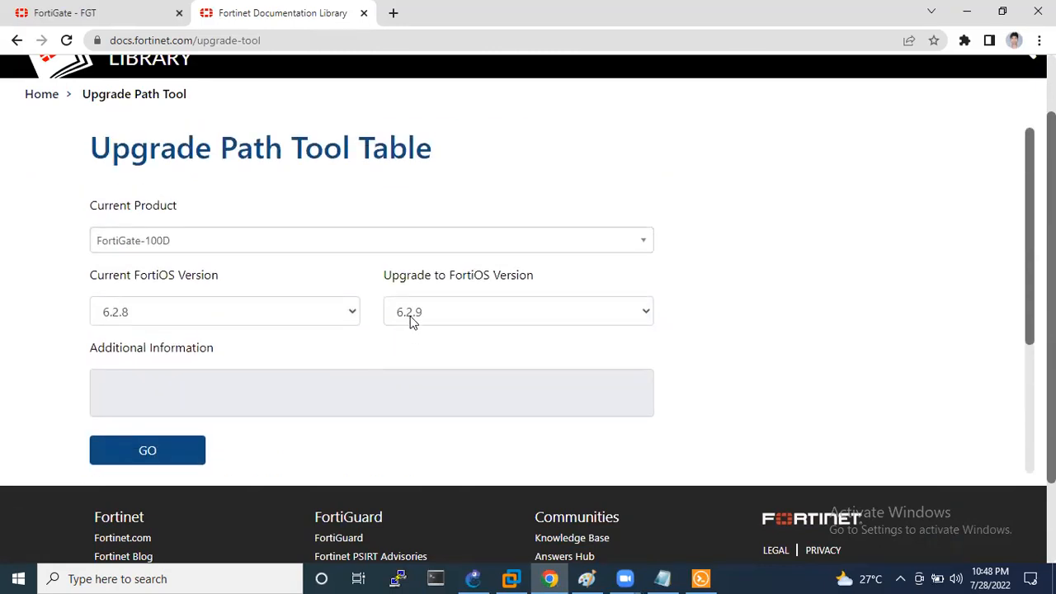
- Generate the recommended path: 6.2.8 (build 1232) then 6.2.9 (build 1234)
{"action": "left_click", "coordinate": [146, 449]}
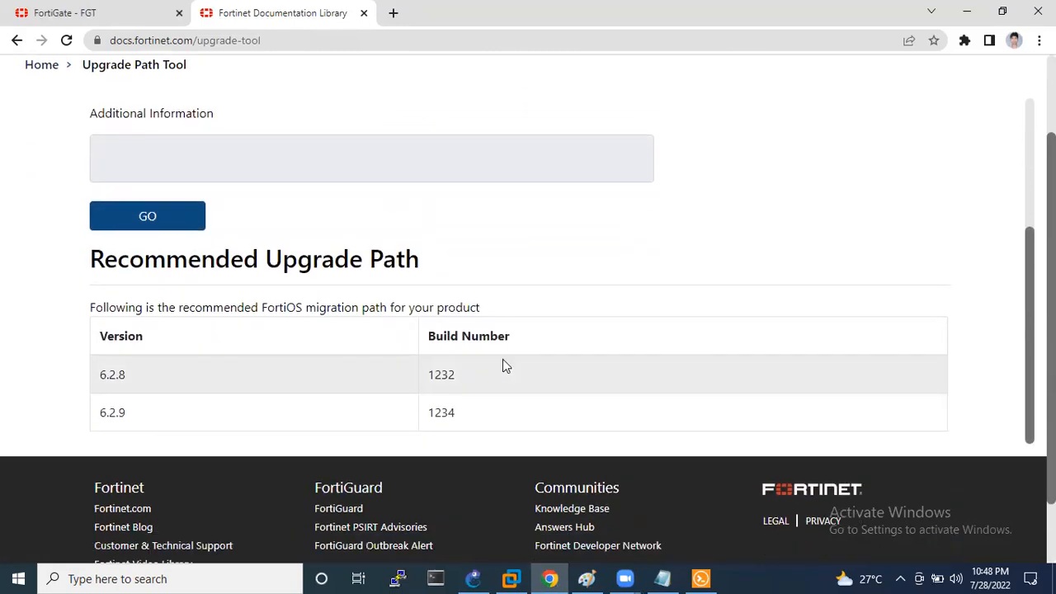
{"action": "scroll", "scroll_direction": "down", "scroll_amount": 3}
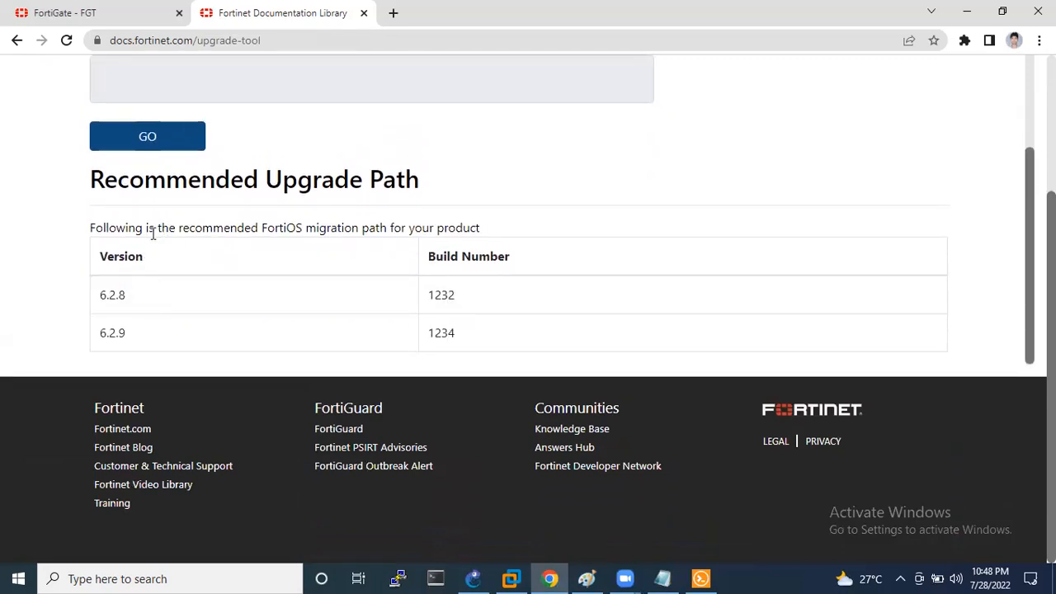
{"action": "mouse_move", "coordinate": [235, 242]}
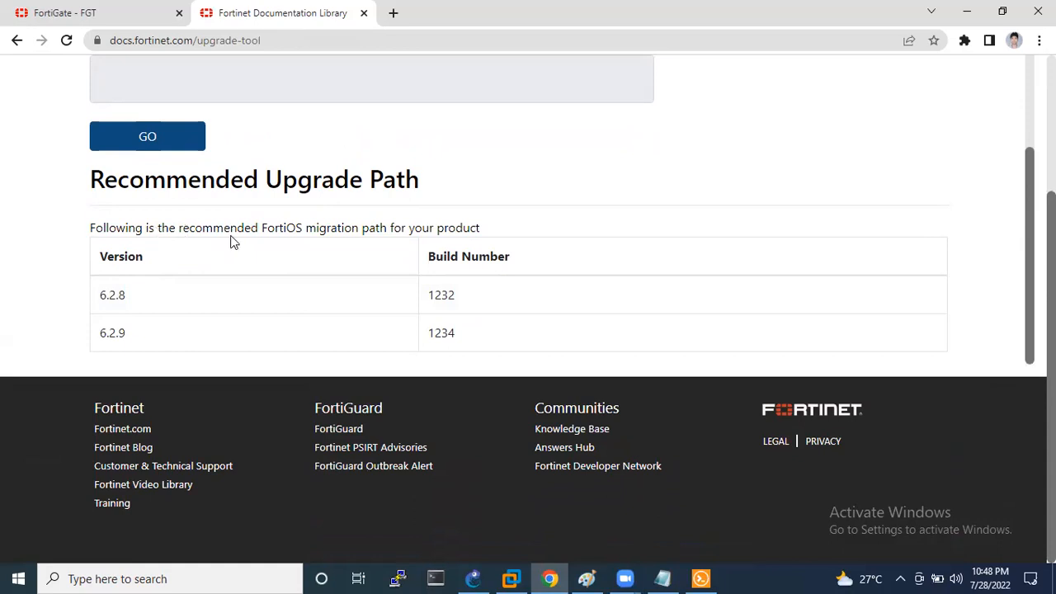
{"action": "mouse_move", "coordinate": [443, 242]}
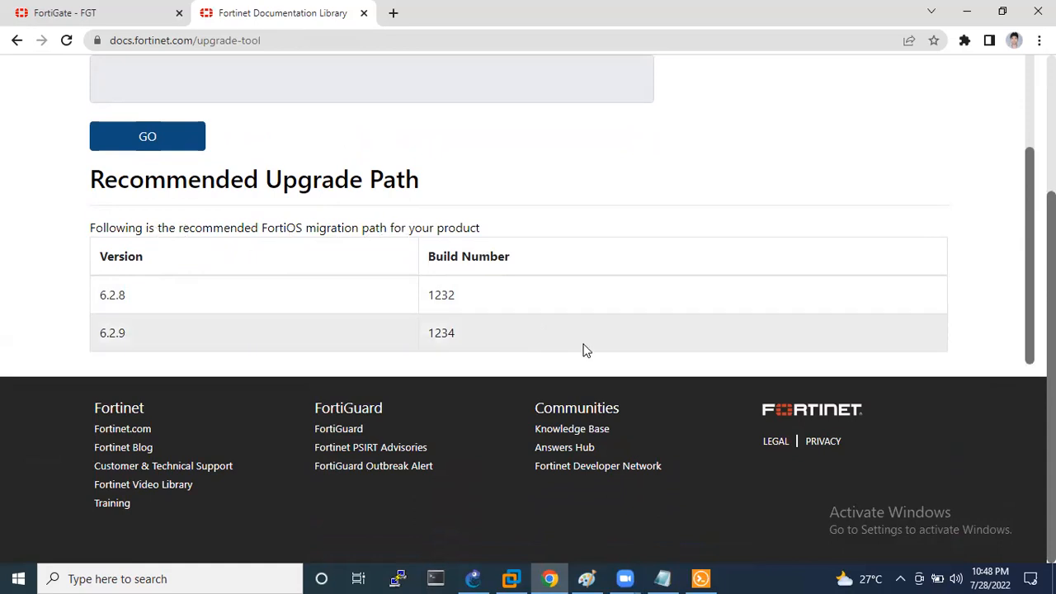
{"action": "mouse_move", "coordinate": [138, 343]}
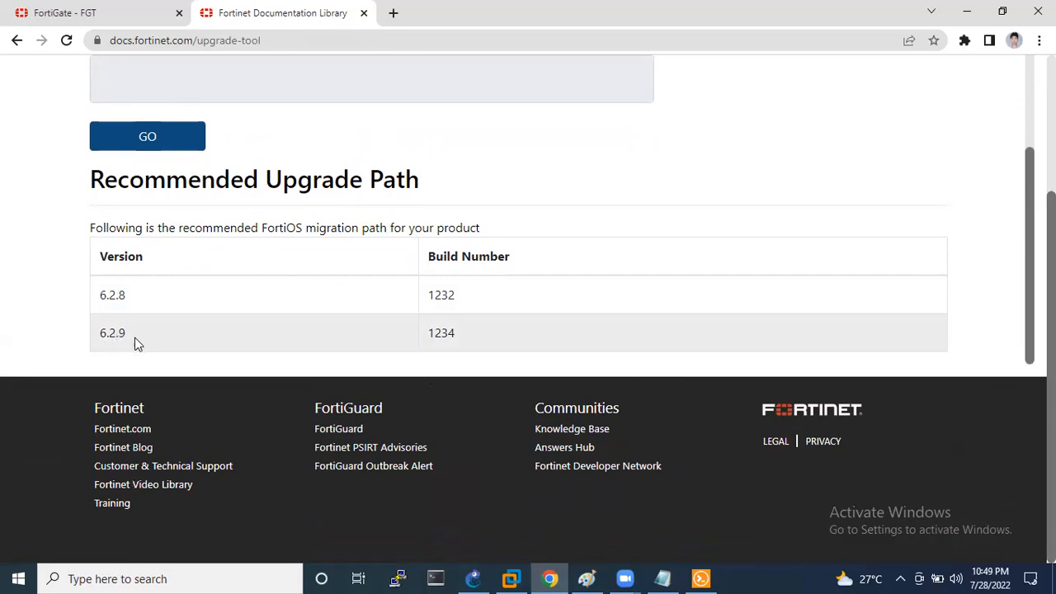
{"action": "scroll", "scroll_direction": "up", "scroll_amount": 3}
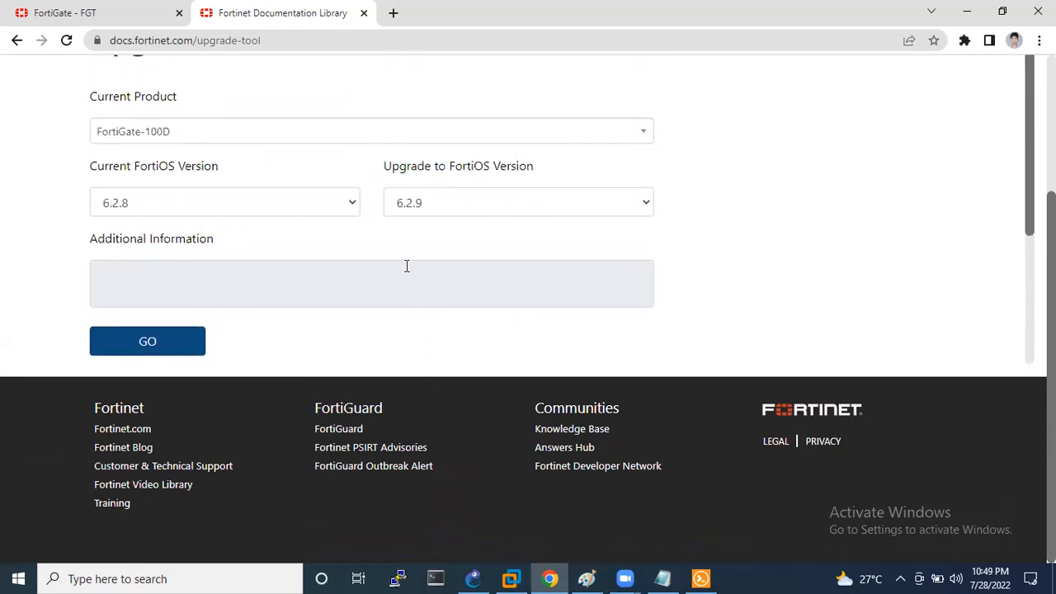
{"action": "left_click", "coordinate": [147, 341]}
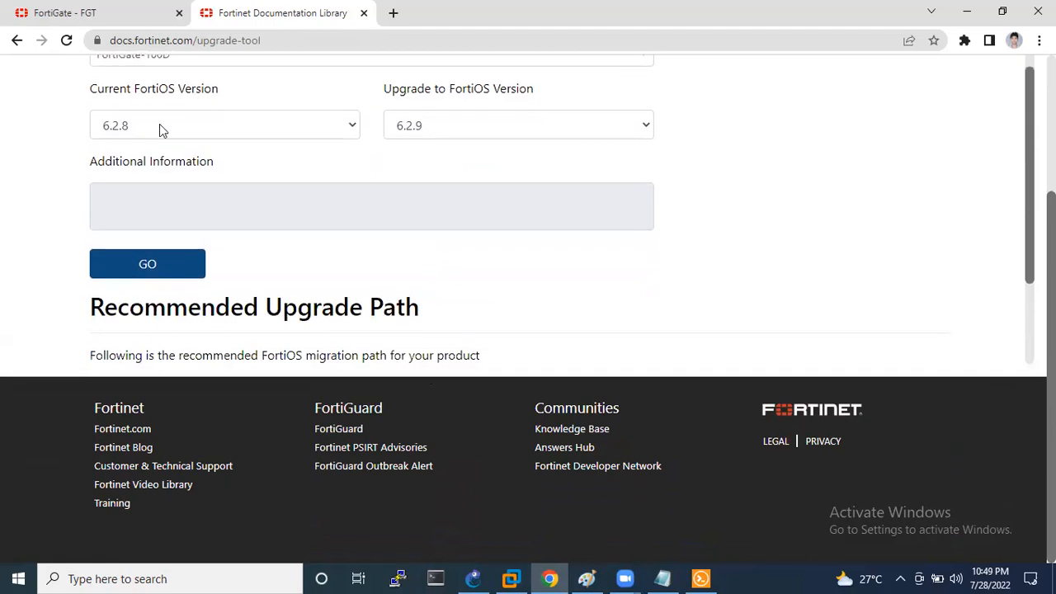
{"action": "mouse_move", "coordinate": [419, 136]}
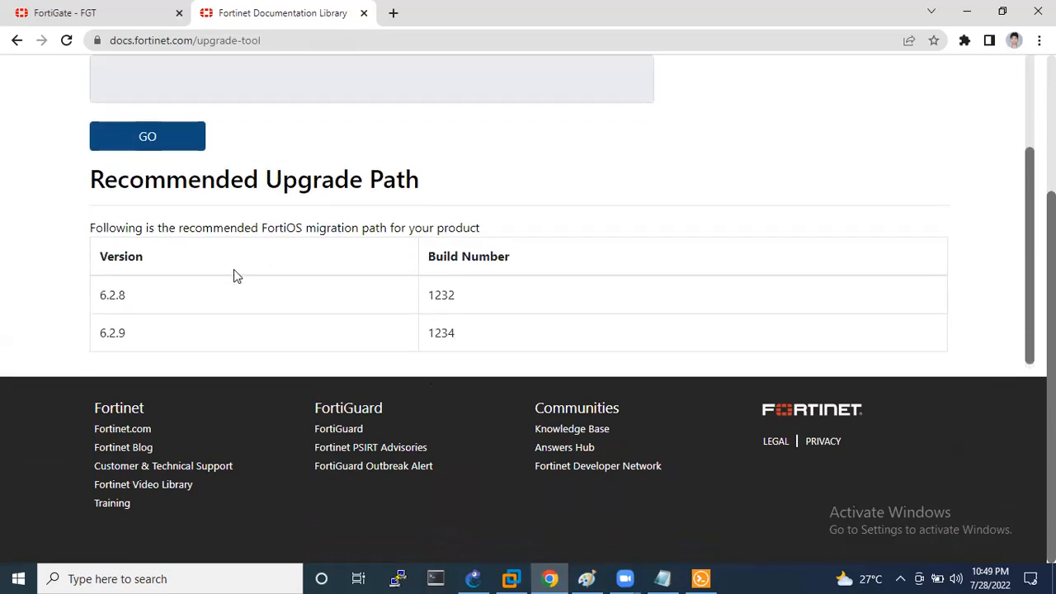
{"action": "mouse_move", "coordinate": [140, 312]}
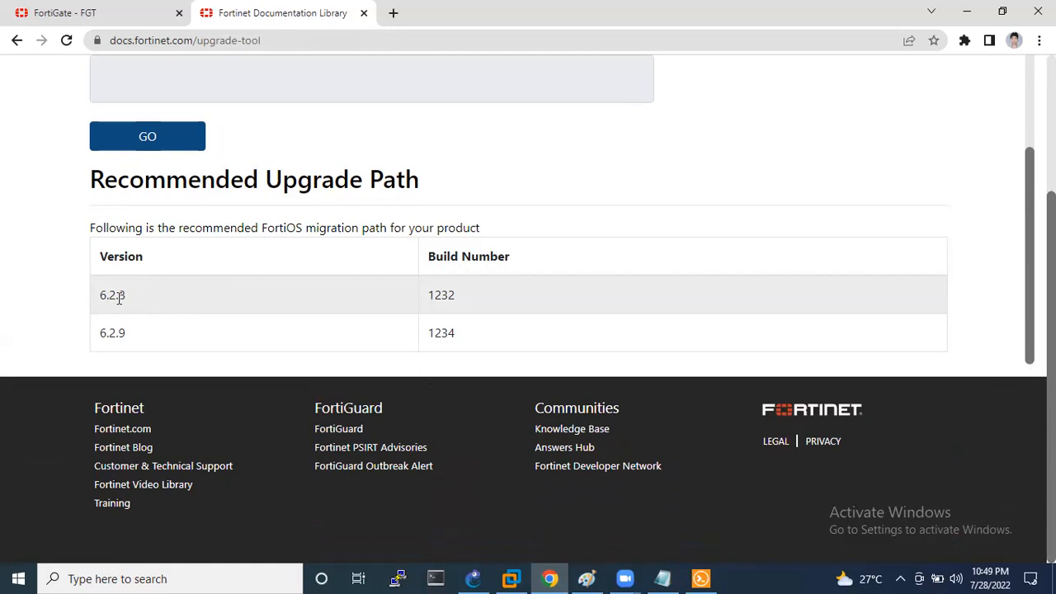
{"action": "mouse_move", "coordinate": [169, 333]}
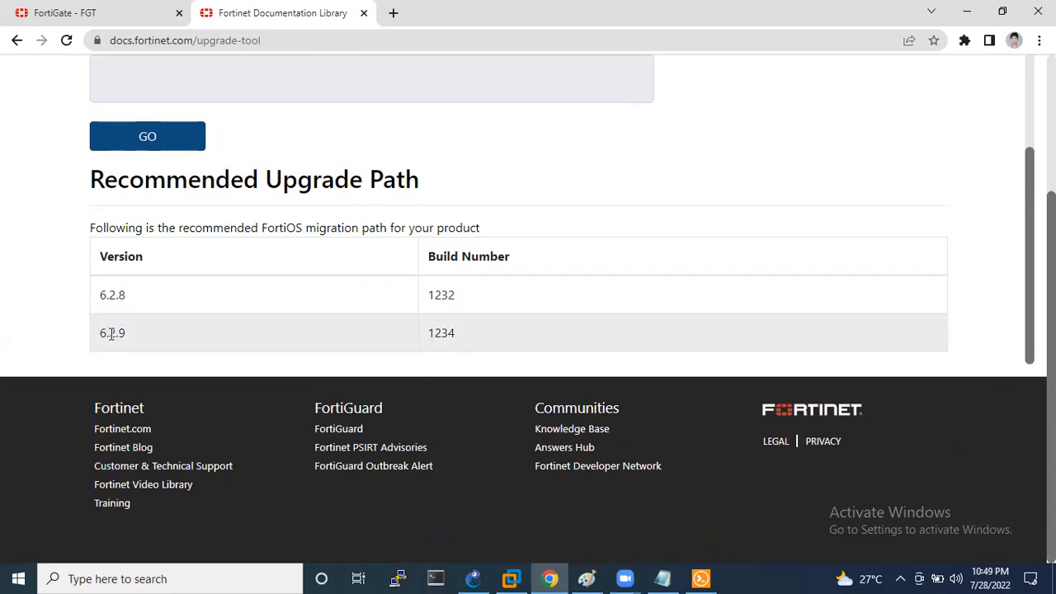
{"action": "scroll", "scroll_direction": "up", "scroll_amount": 3}
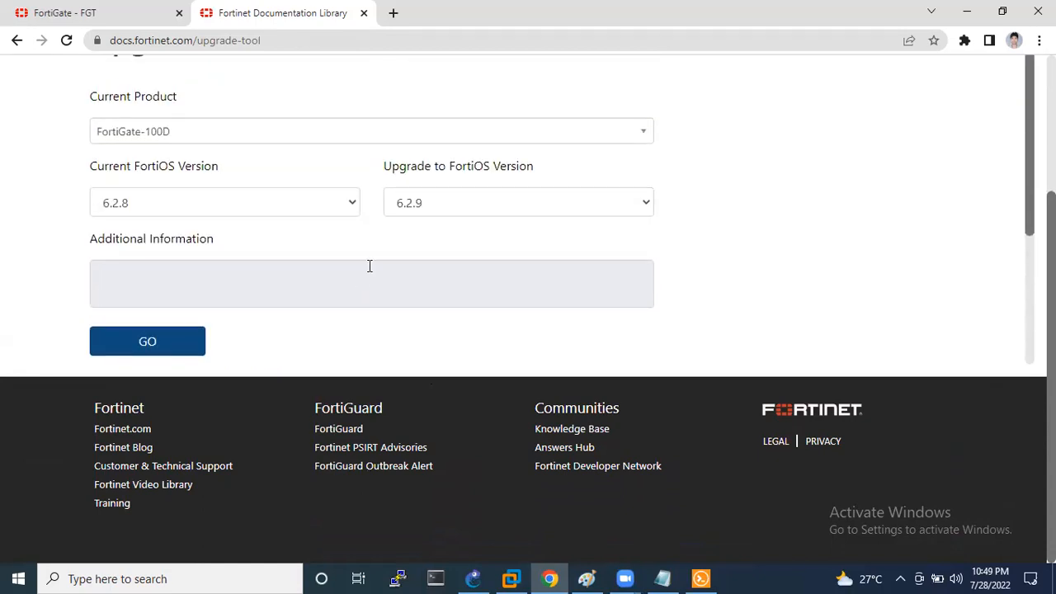
{"action": "mouse_move", "coordinate": [268, 263]}
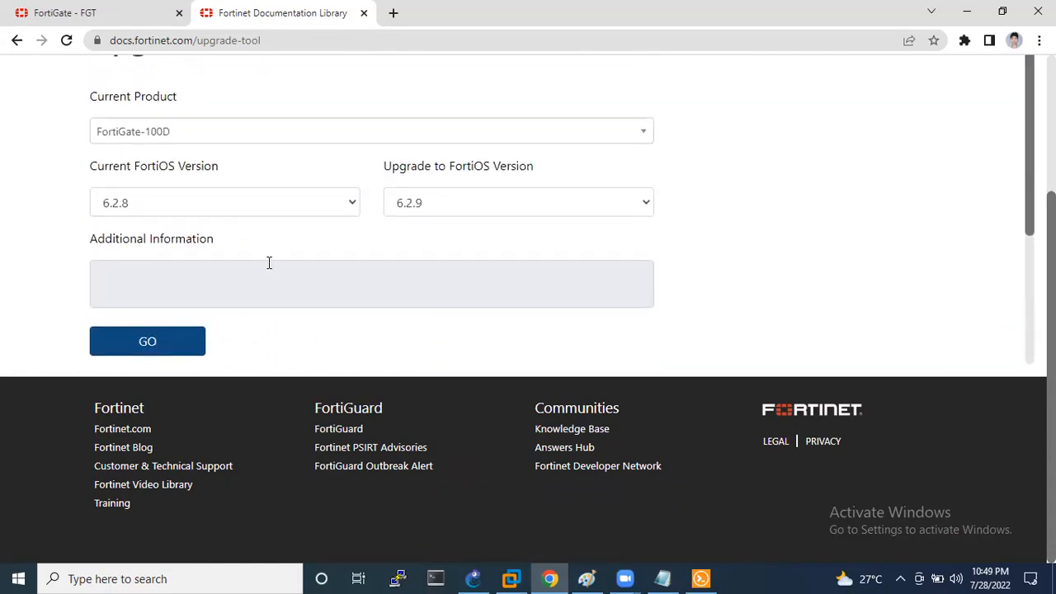
{"action": "left_click", "coordinate": [147, 340]}
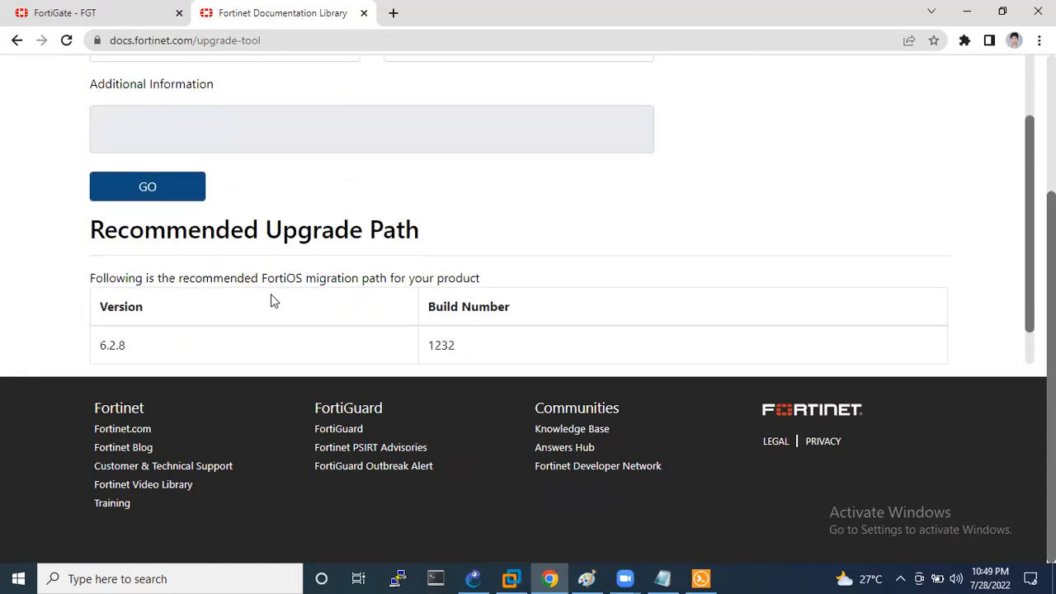
{"action": "scroll", "scroll_direction": "up", "scroll_amount": 3}
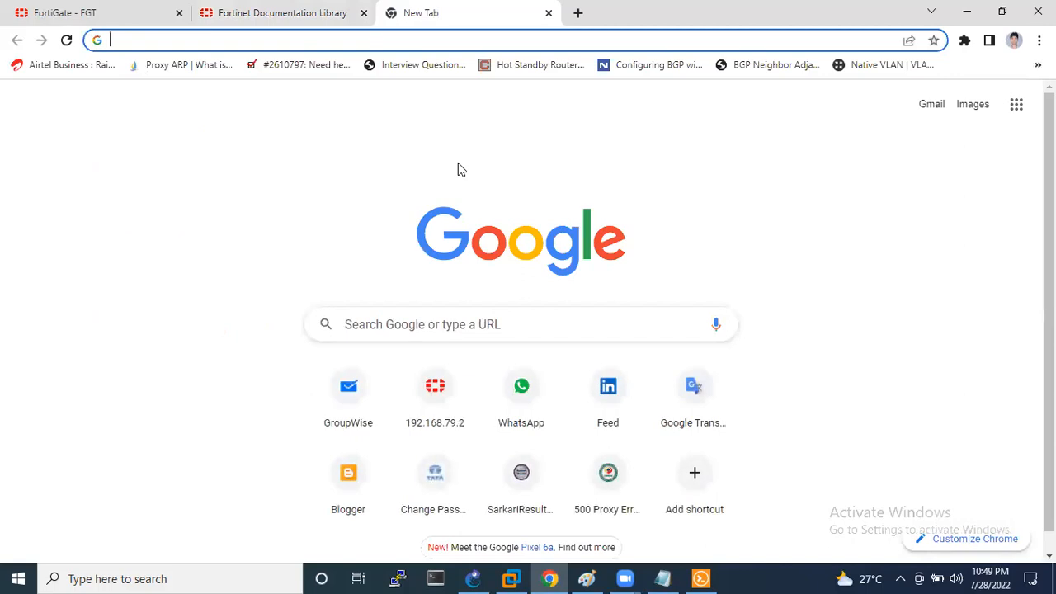
- Load support.fortinet.com and log in to reach the FortiCloud Asset Management dashboard
{"action": "type", "text": "support.fortinet.com"}
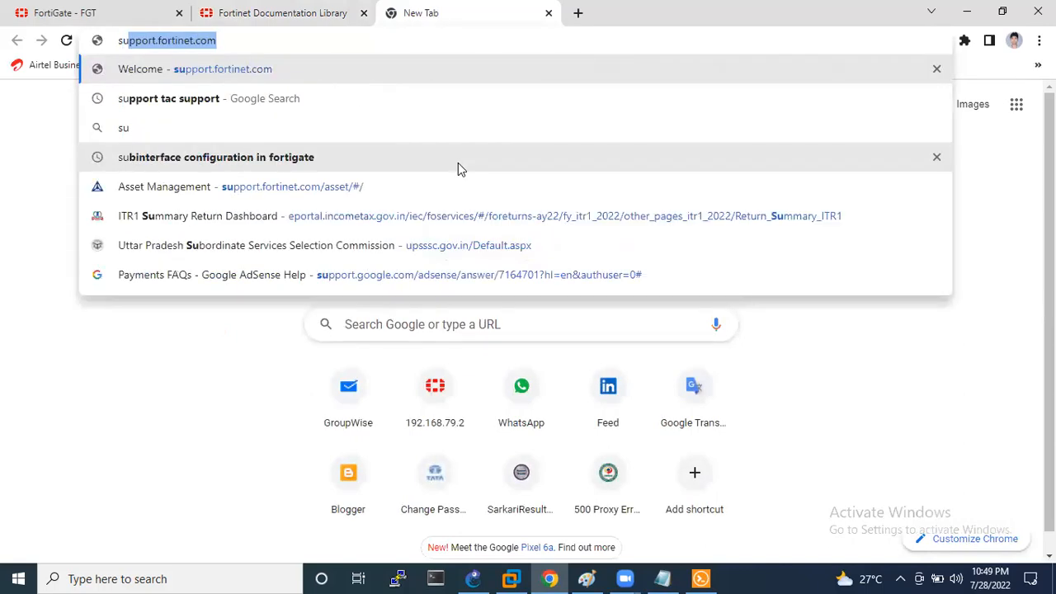
{"action": "key", "text": "Return"}
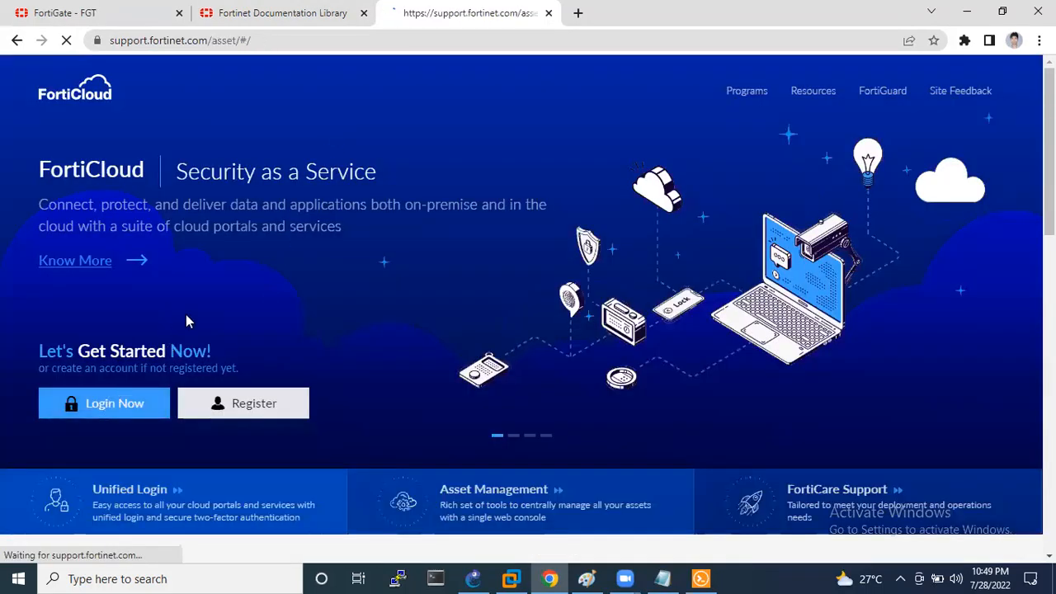
{"action": "left_click", "coordinate": [104, 403]}
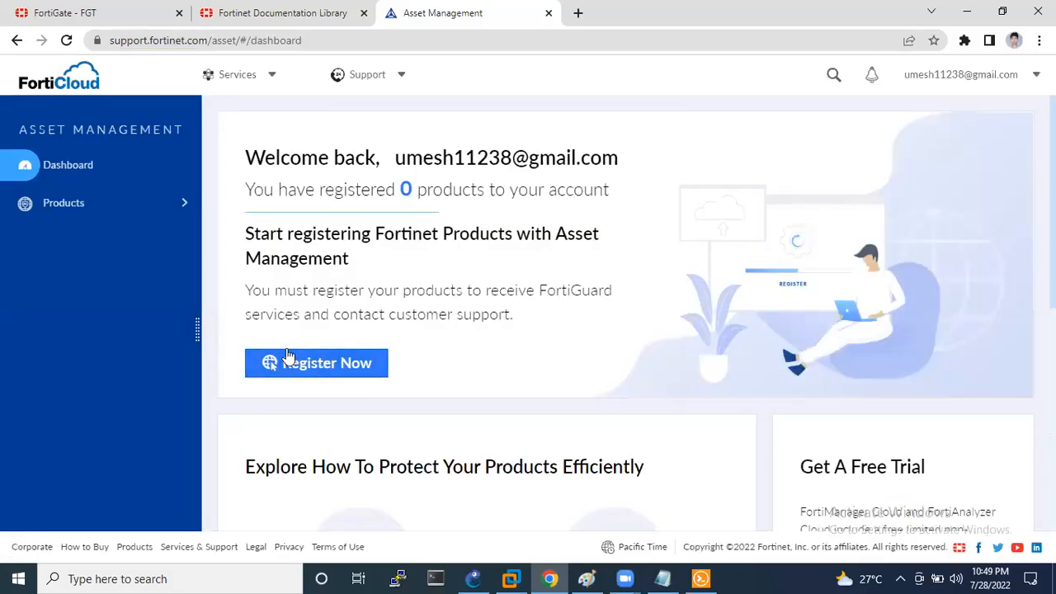
- Open product registration, then reach the Firmware Images download page from the Support menu
{"action": "left_click", "coordinate": [316, 363]}
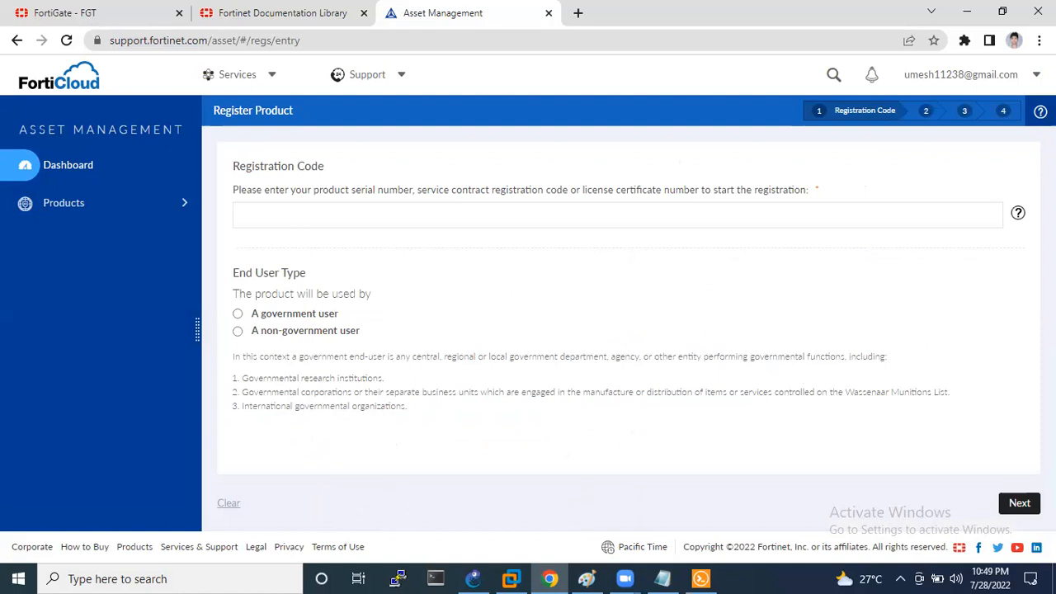
{"action": "mouse_move", "coordinate": [256, 89]}
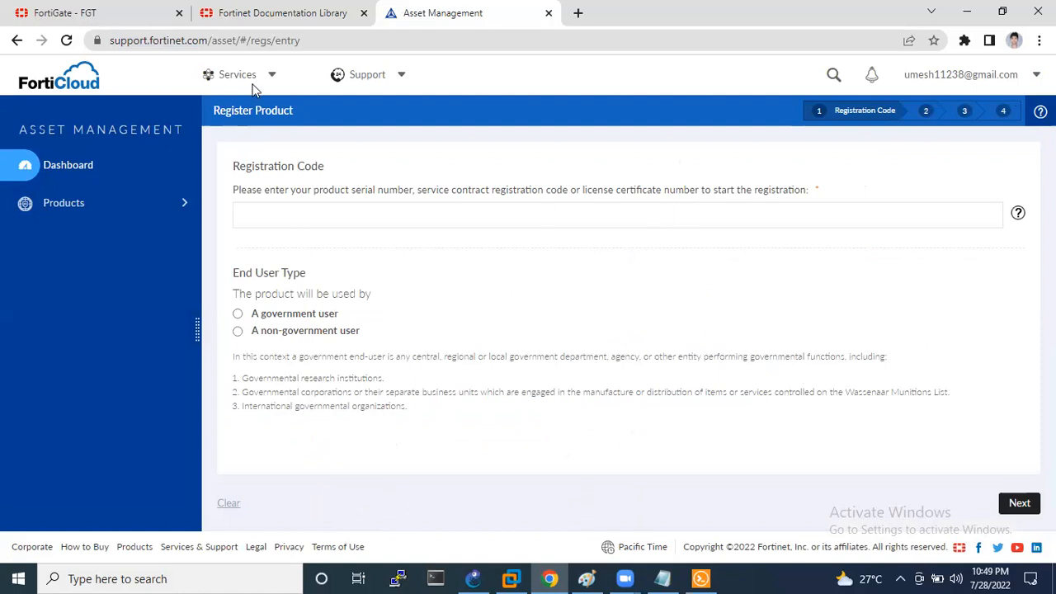
{"action": "mouse_move", "coordinate": [297, 103]}
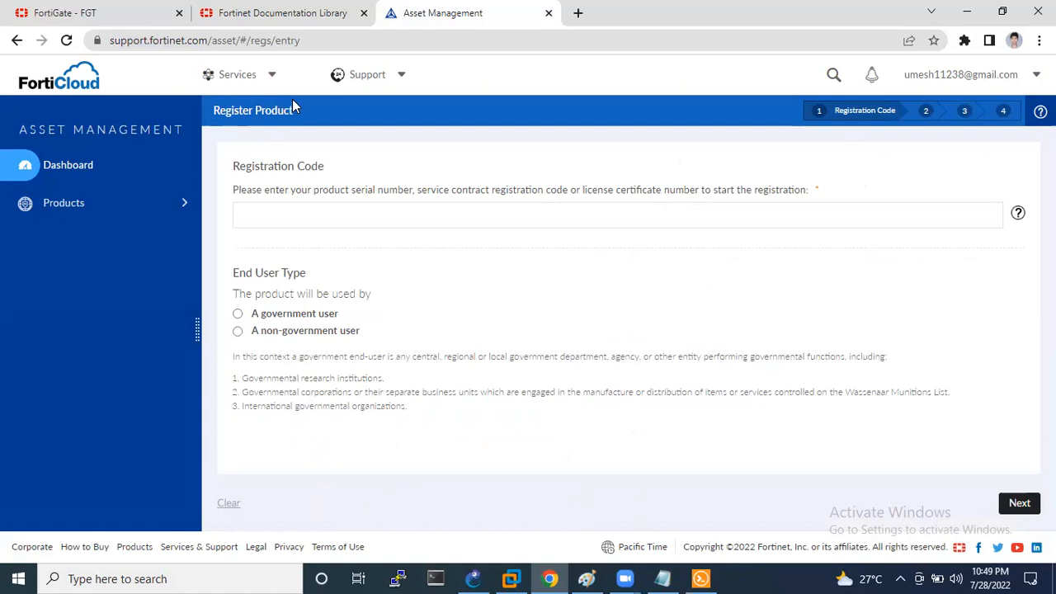
{"action": "left_click", "coordinate": [367, 75]}
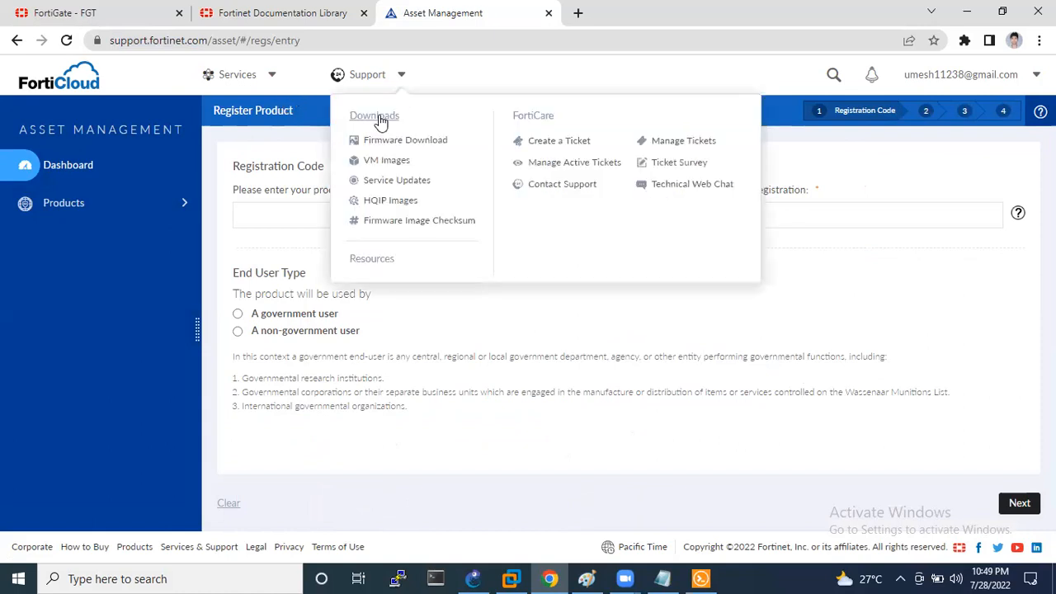
{"action": "mouse_move", "coordinate": [405, 139]}
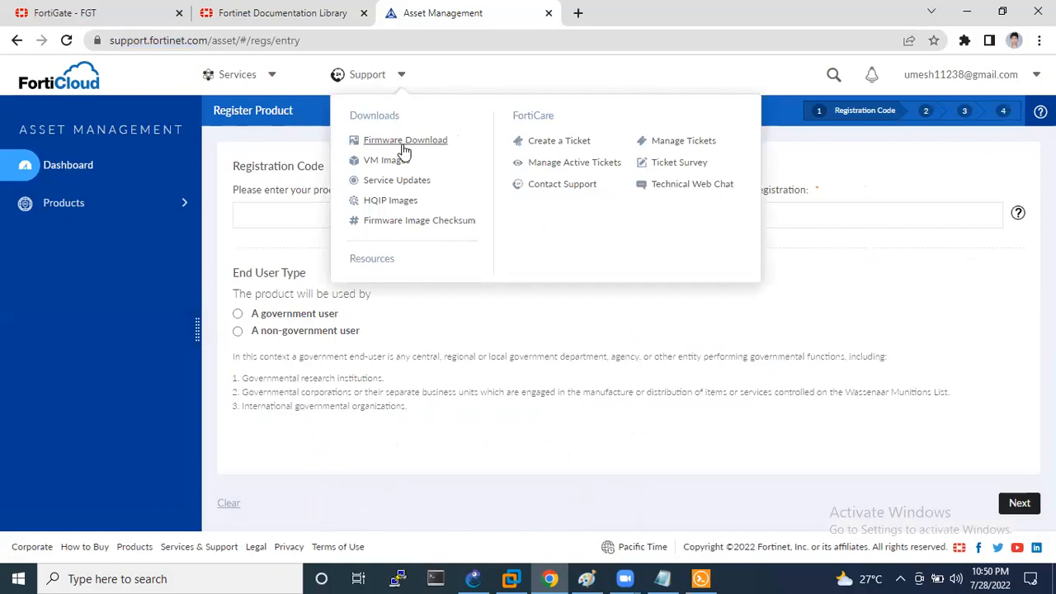
{"action": "mouse_move", "coordinate": [410, 147]}
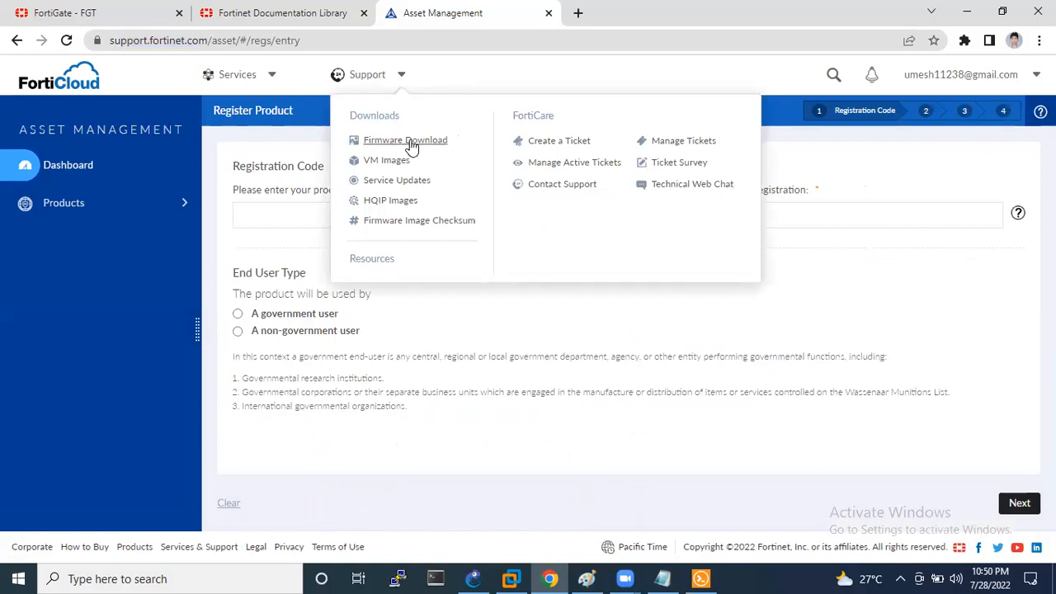
{"action": "left_click", "coordinate": [405, 139]}
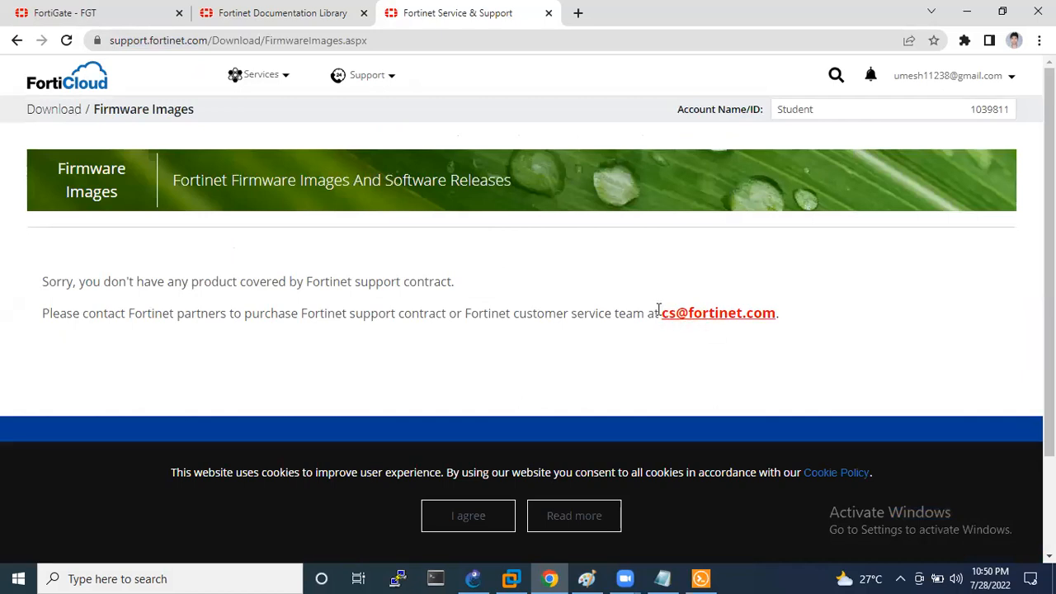
{"action": "mouse_move", "coordinate": [485, 312]}
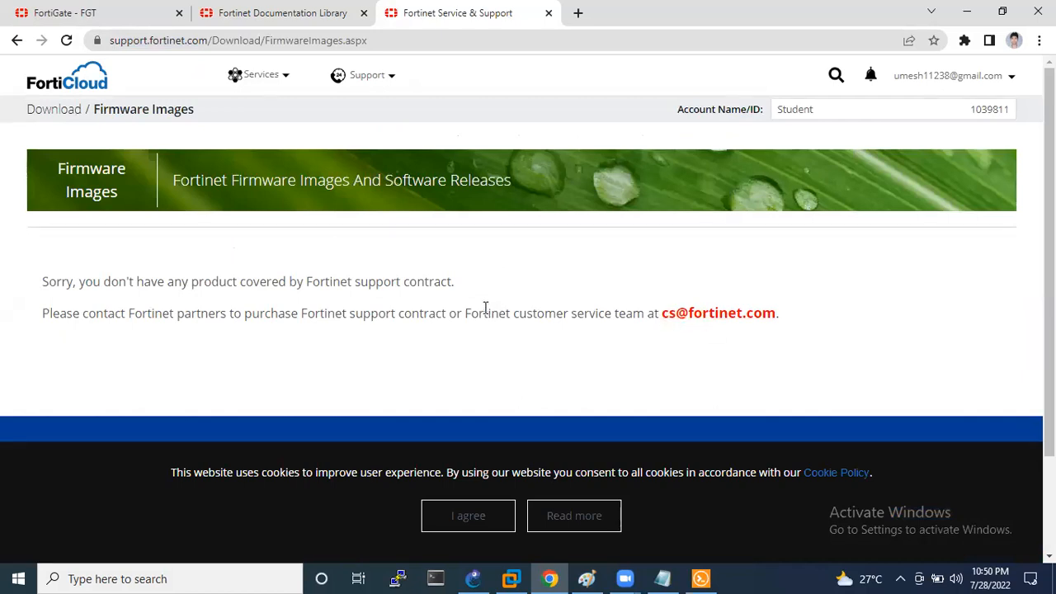
{"action": "mouse_move", "coordinate": [818, 274]}
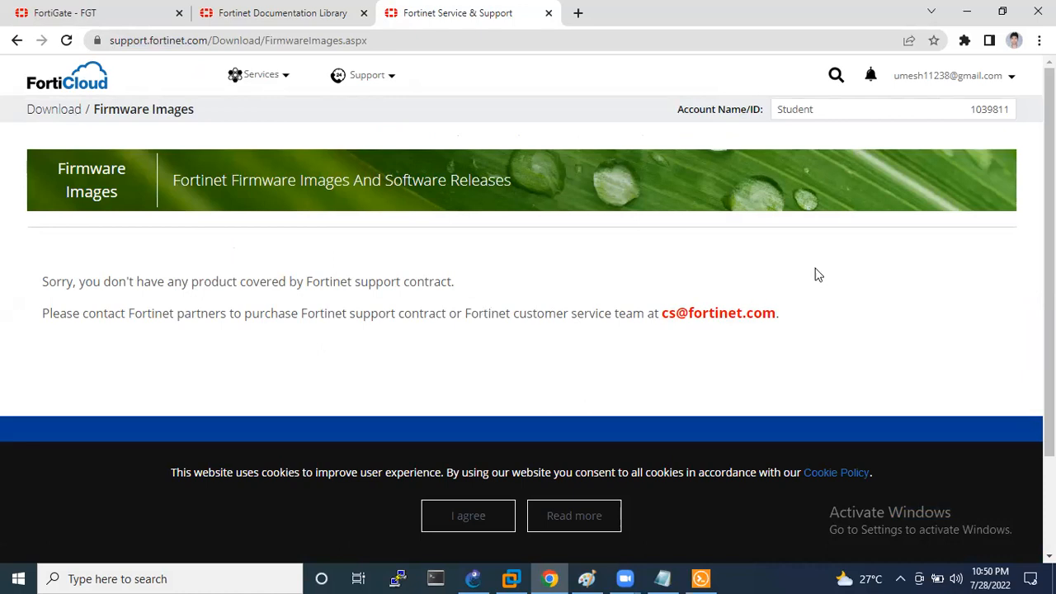
{"action": "mouse_move", "coordinate": [743, 232]}
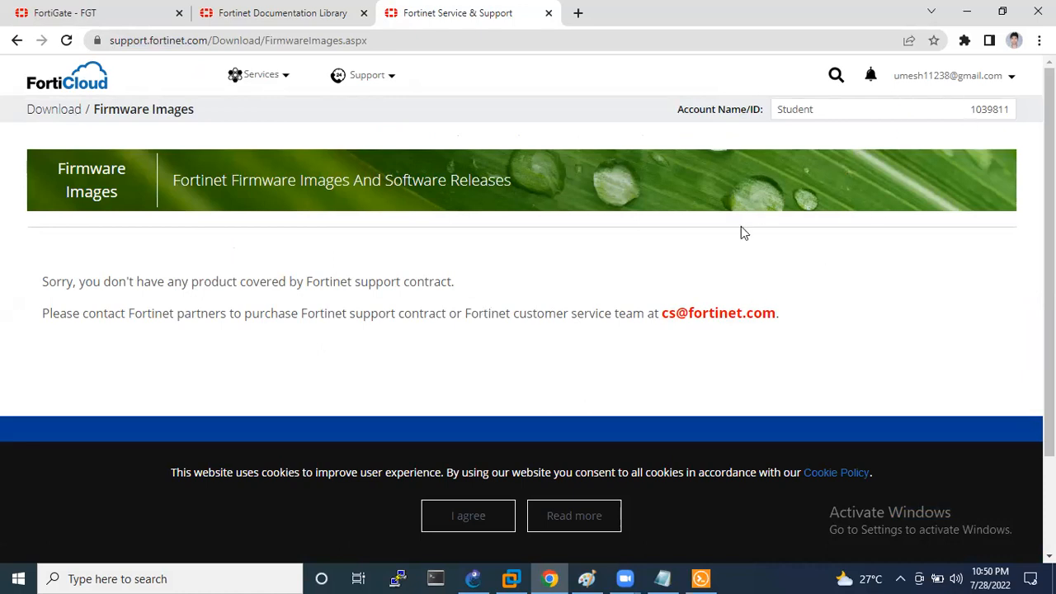
{"action": "mouse_move", "coordinate": [425, 273]}
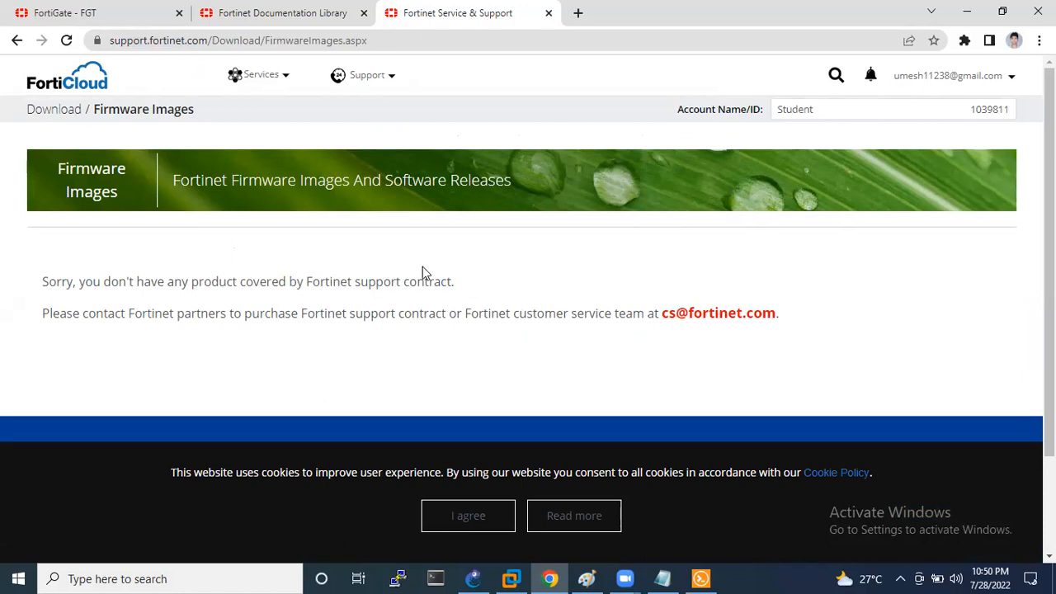
{"action": "mouse_move", "coordinate": [289, 246]}
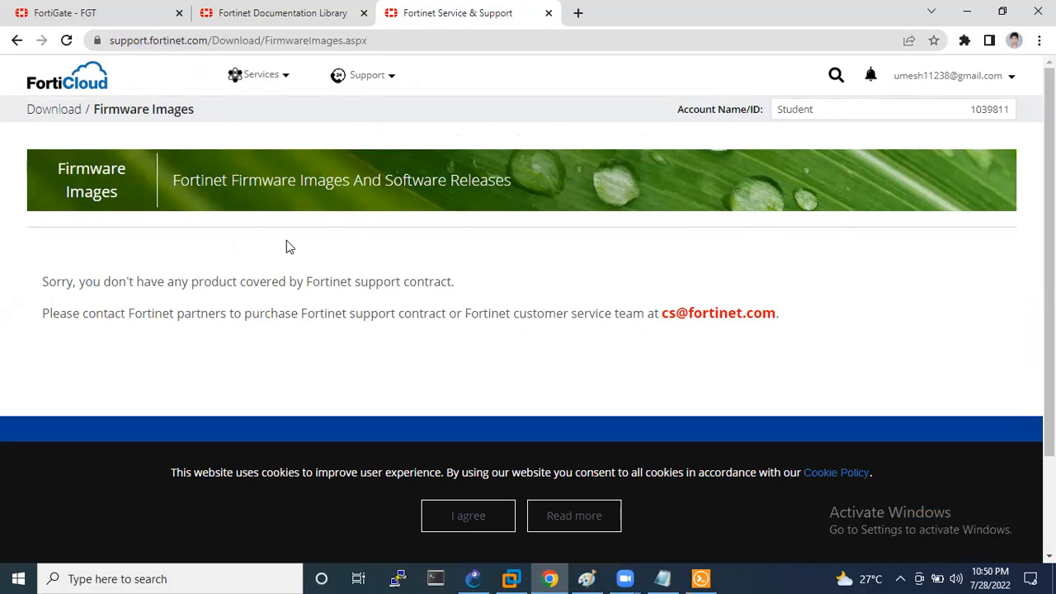
{"action": "mouse_move", "coordinate": [614, 7]}
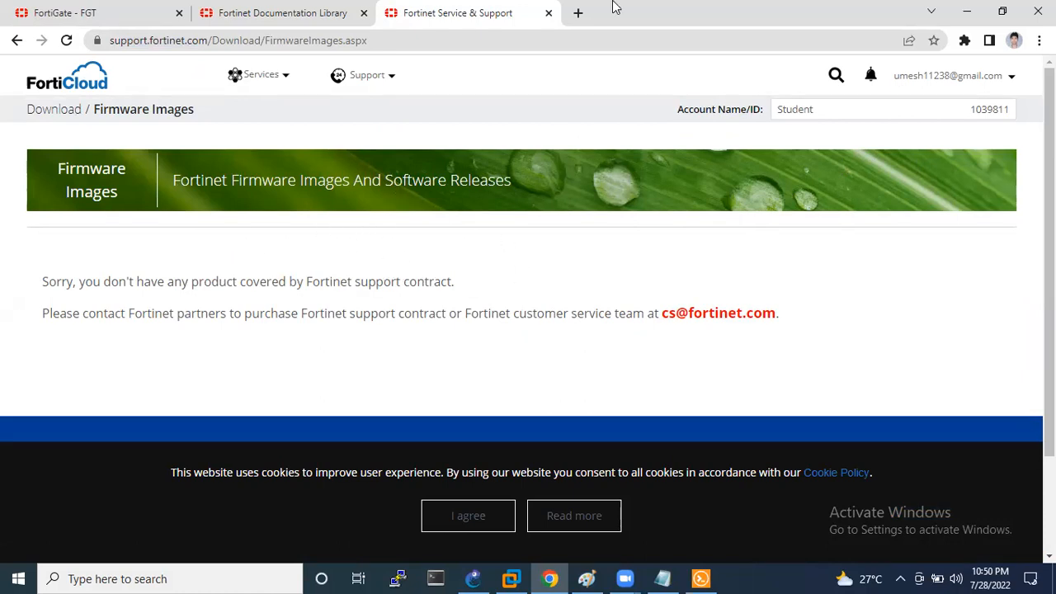
{"action": "mouse_move", "coordinate": [608, 227]}
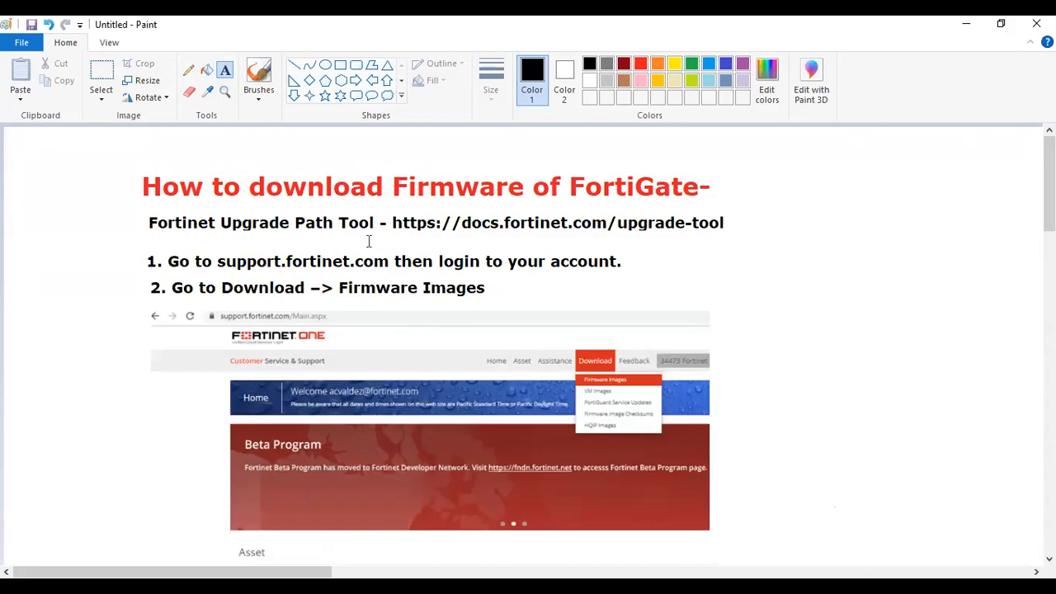
{"action": "mouse_move", "coordinate": [357, 278]}
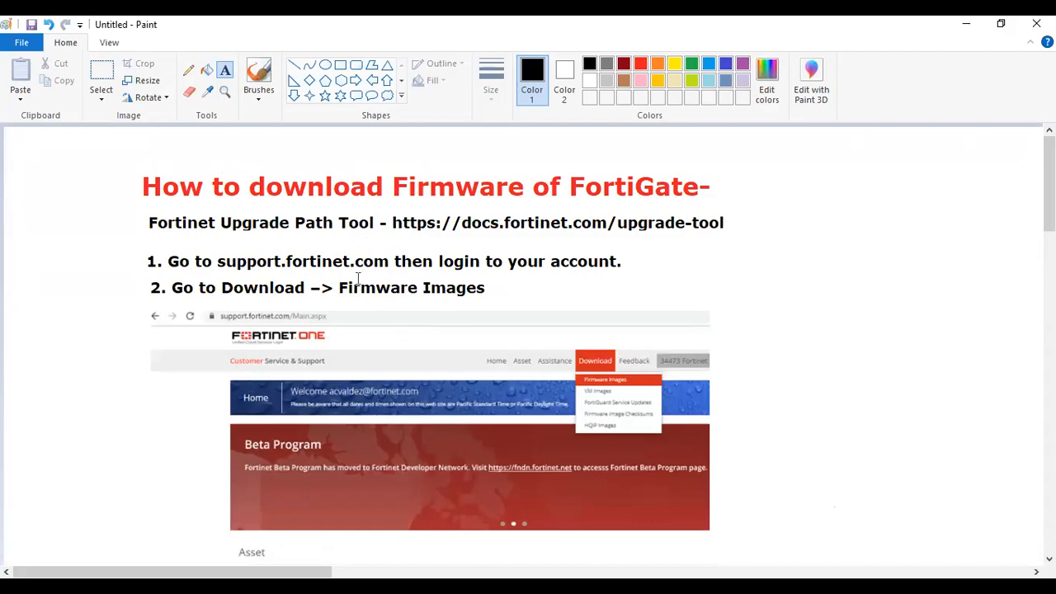
{"action": "mouse_move", "coordinate": [170, 253]}
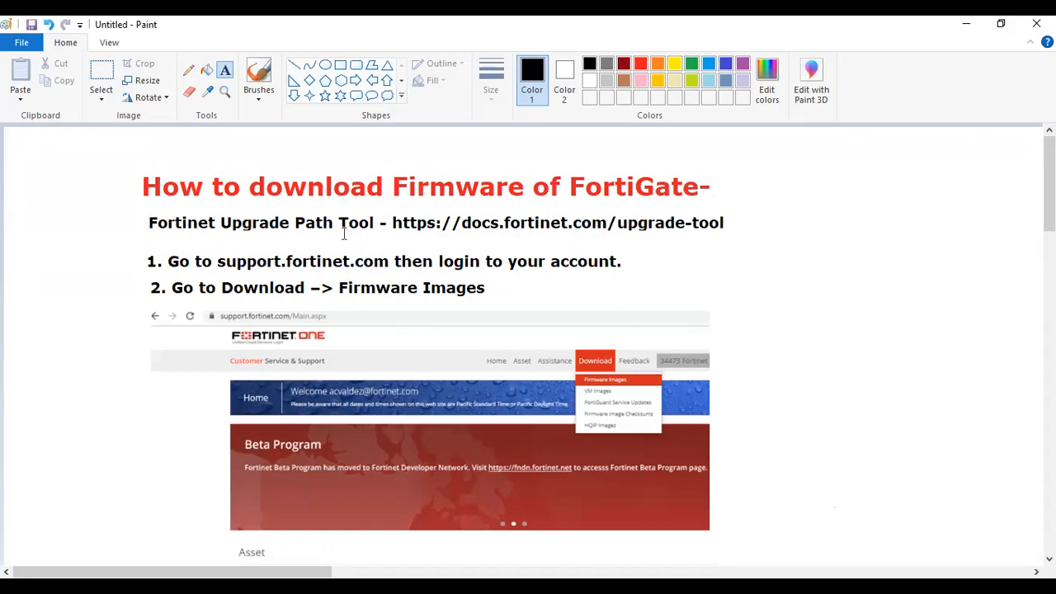
{"action": "mouse_move", "coordinate": [654, 227]}
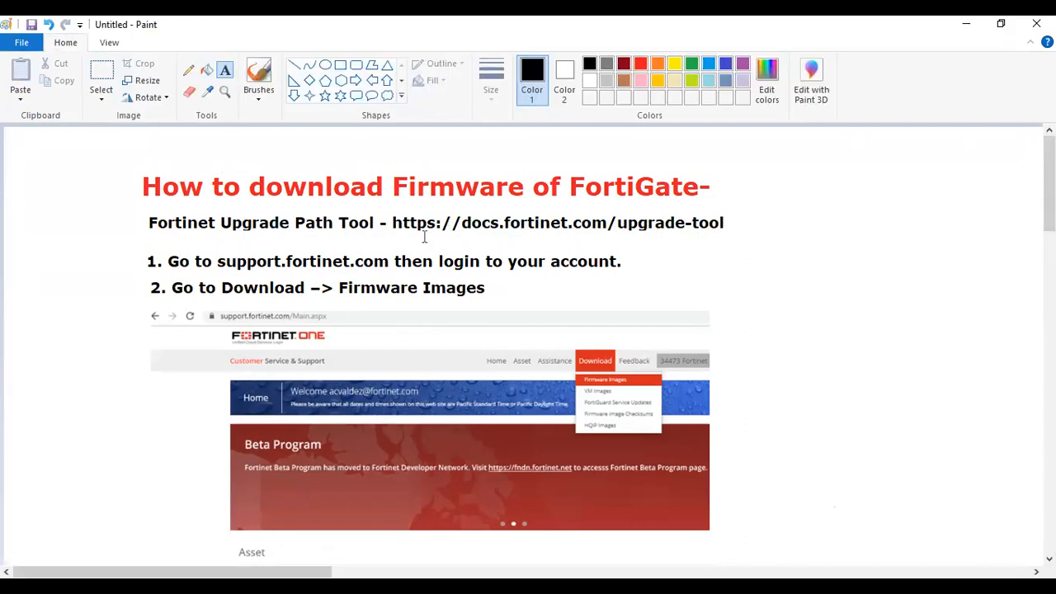
{"action": "mouse_move", "coordinate": [594, 231]}
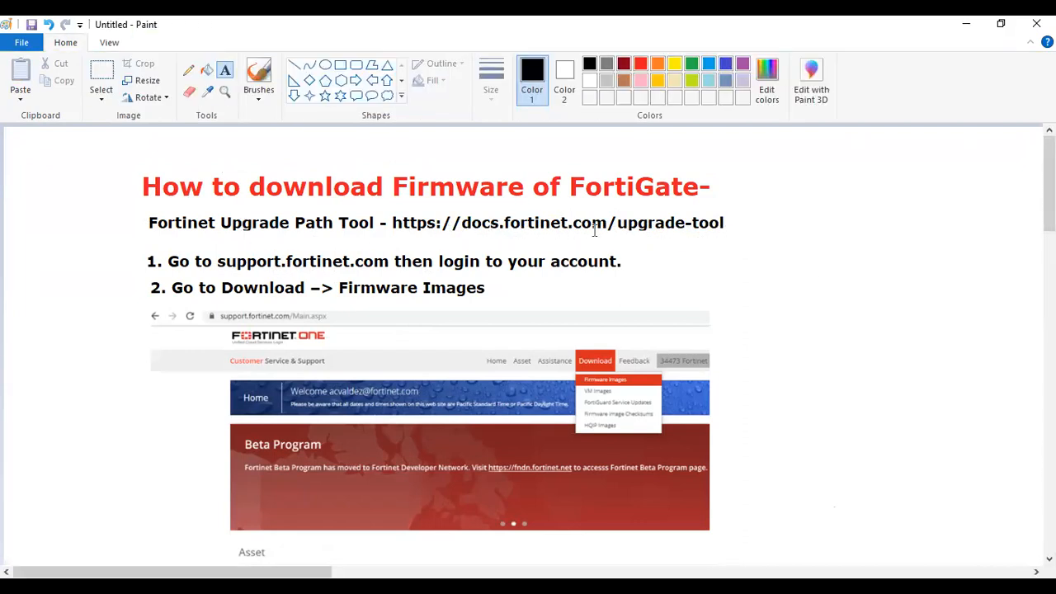
{"action": "mouse_move", "coordinate": [312, 271]}
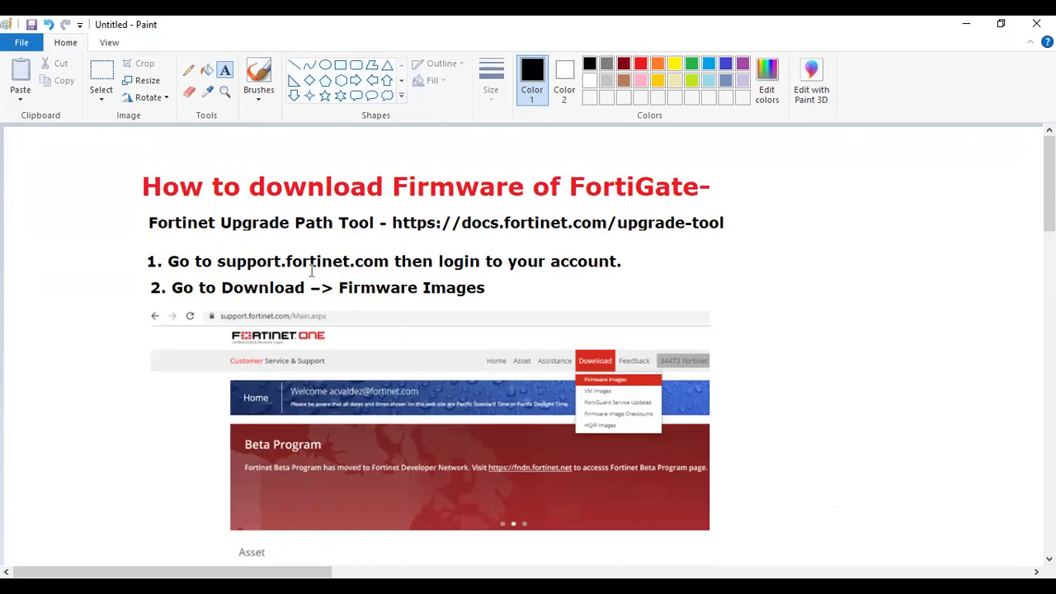
{"action": "mouse_move", "coordinate": [287, 266]}
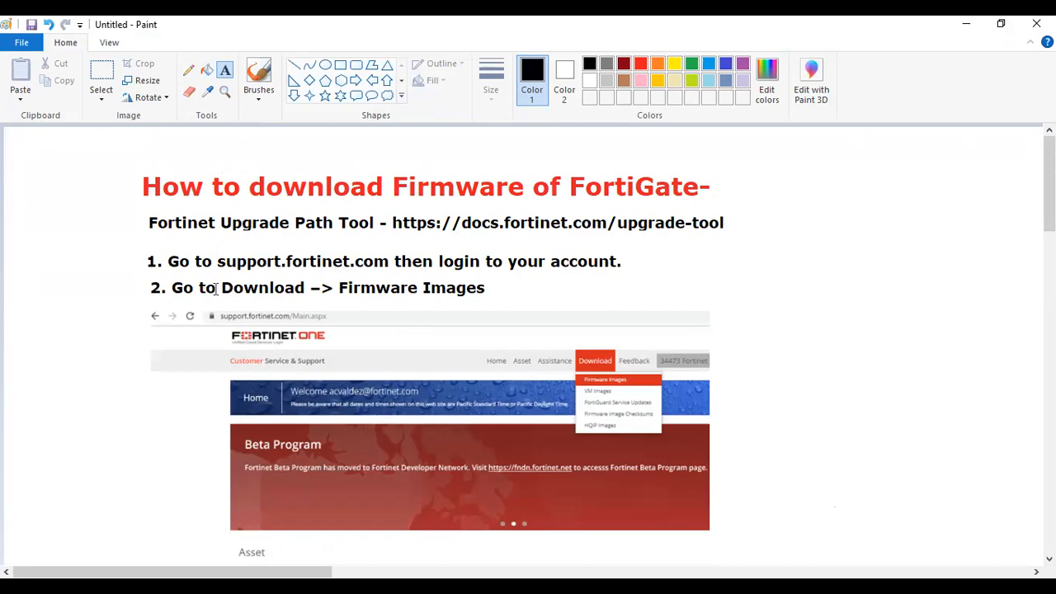
- Scroll through the FortiGate firmware download notes in Paint
{"action": "scroll", "scroll_direction": "down", "scroll_amount": 3}
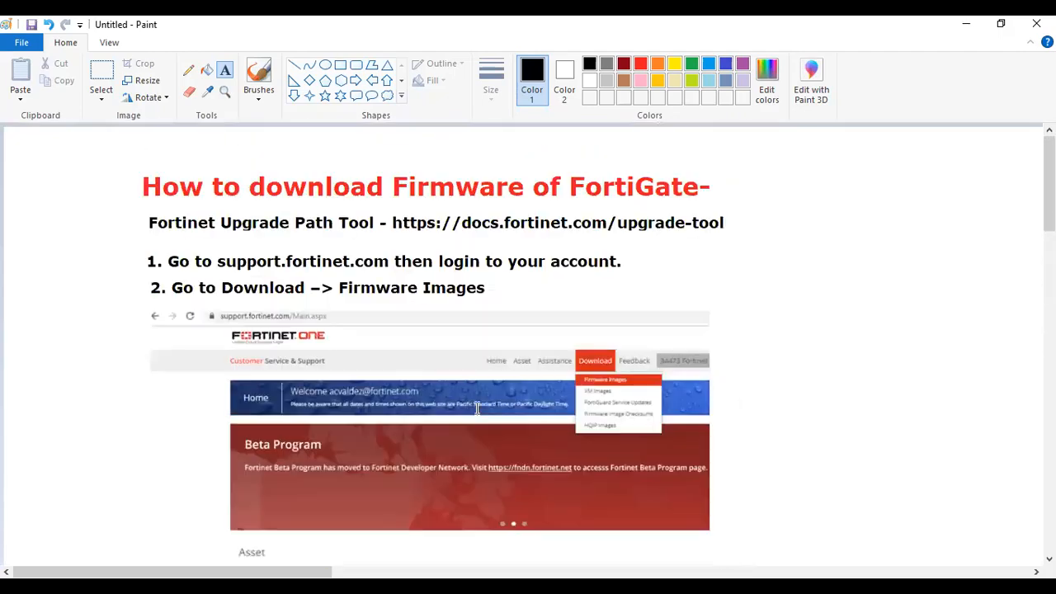
{"action": "mouse_move", "coordinate": [510, 109]}
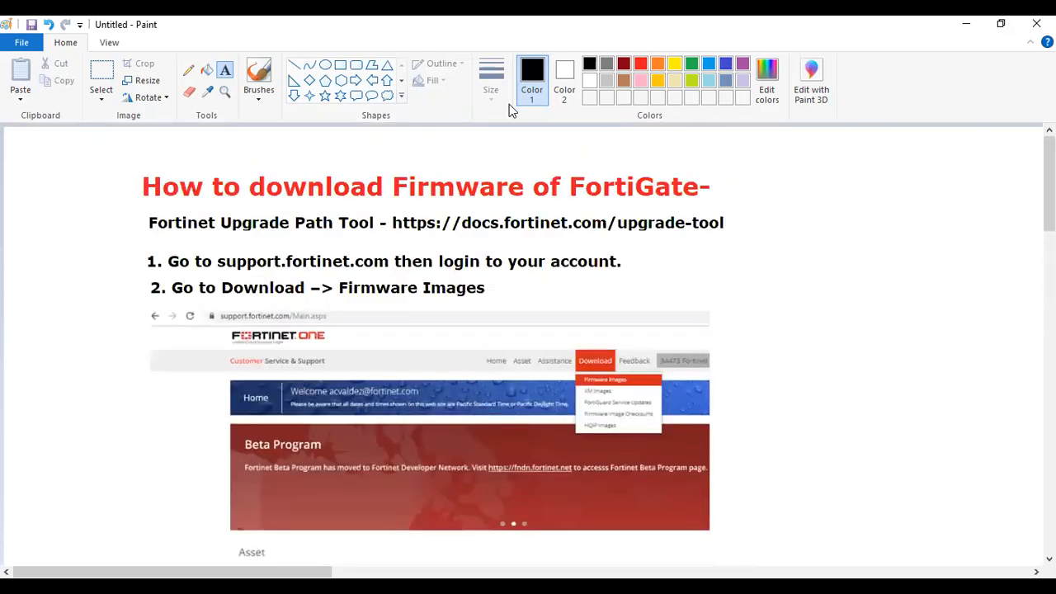
{"action": "mouse_move", "coordinate": [543, 293]}
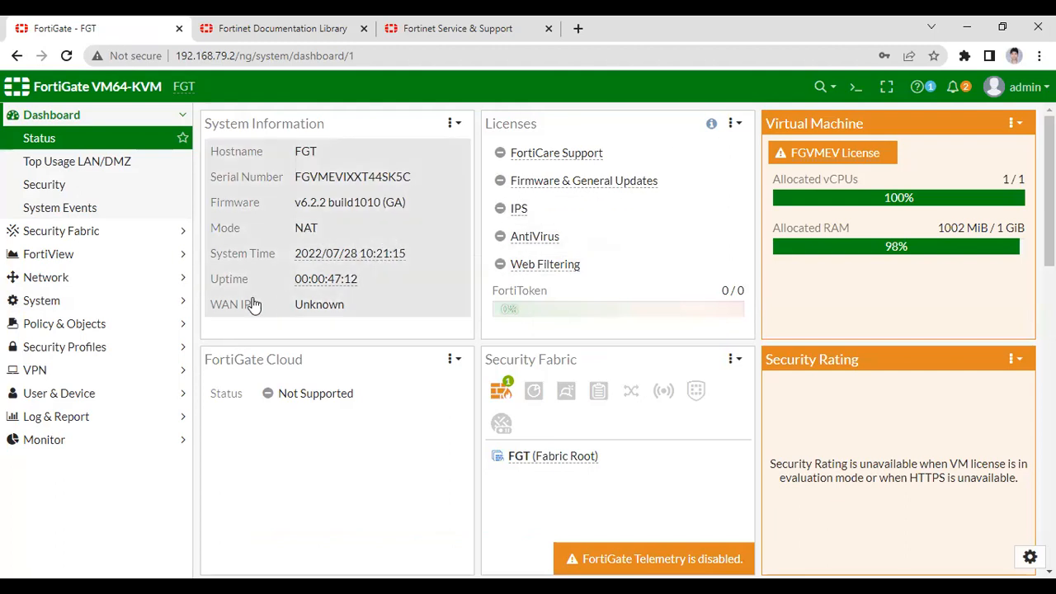
{"action": "mouse_move", "coordinate": [658, 24]}
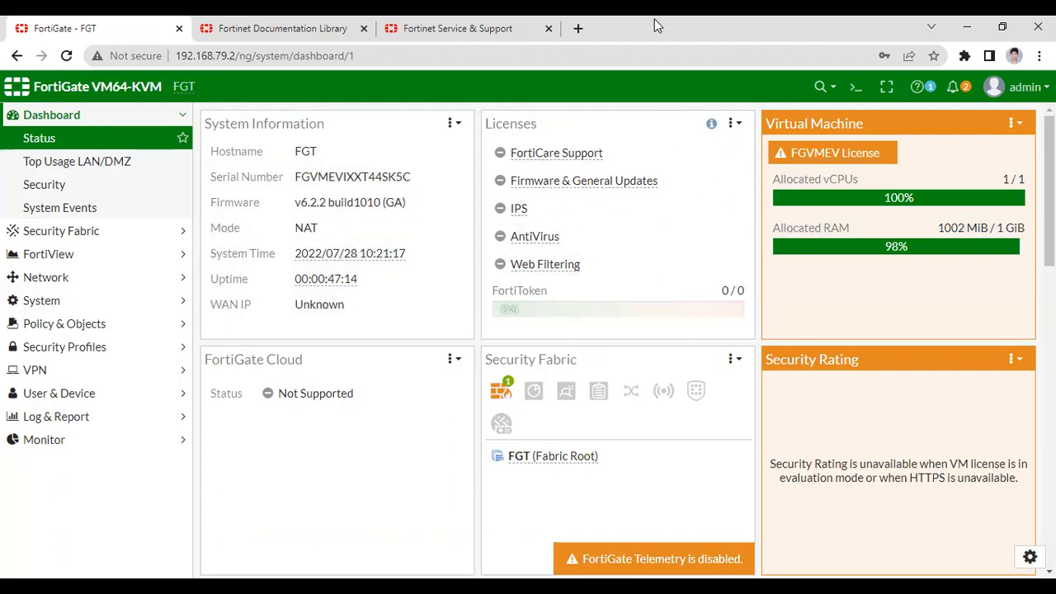